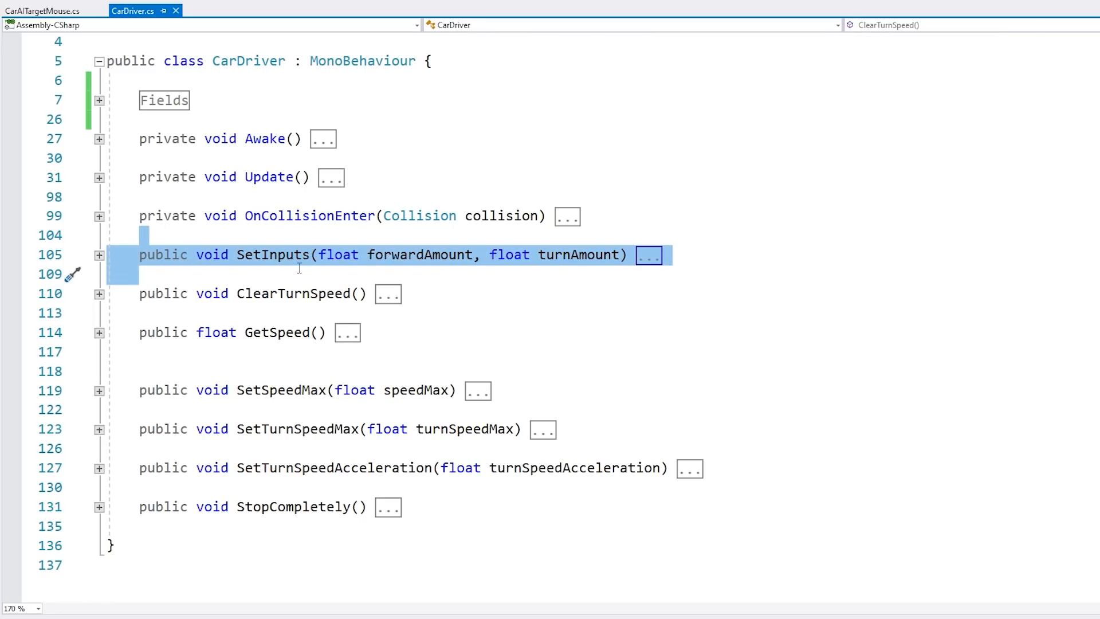
Create the CarDriverAI C# script and switch from the Player car to CarAI.
double_click(419, 254)
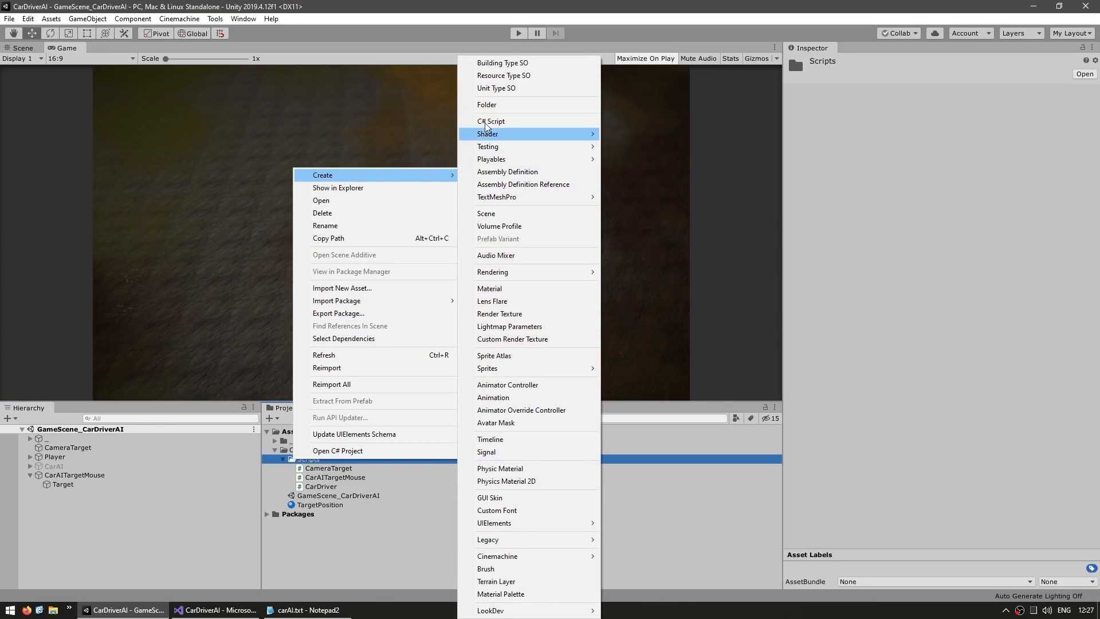
click(491, 121)
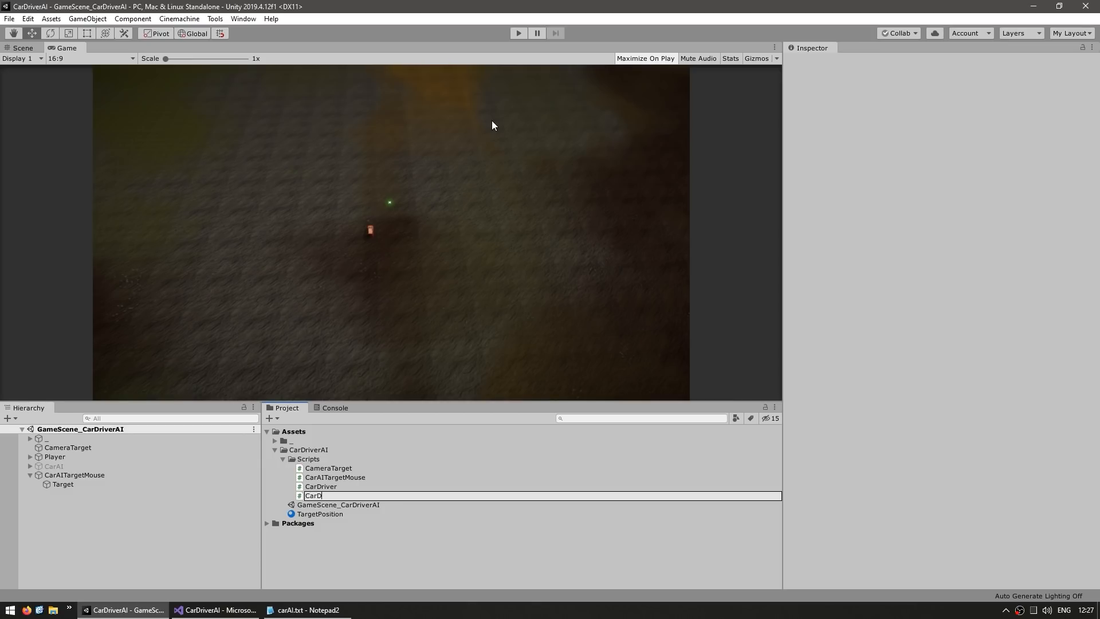
click(54, 456)
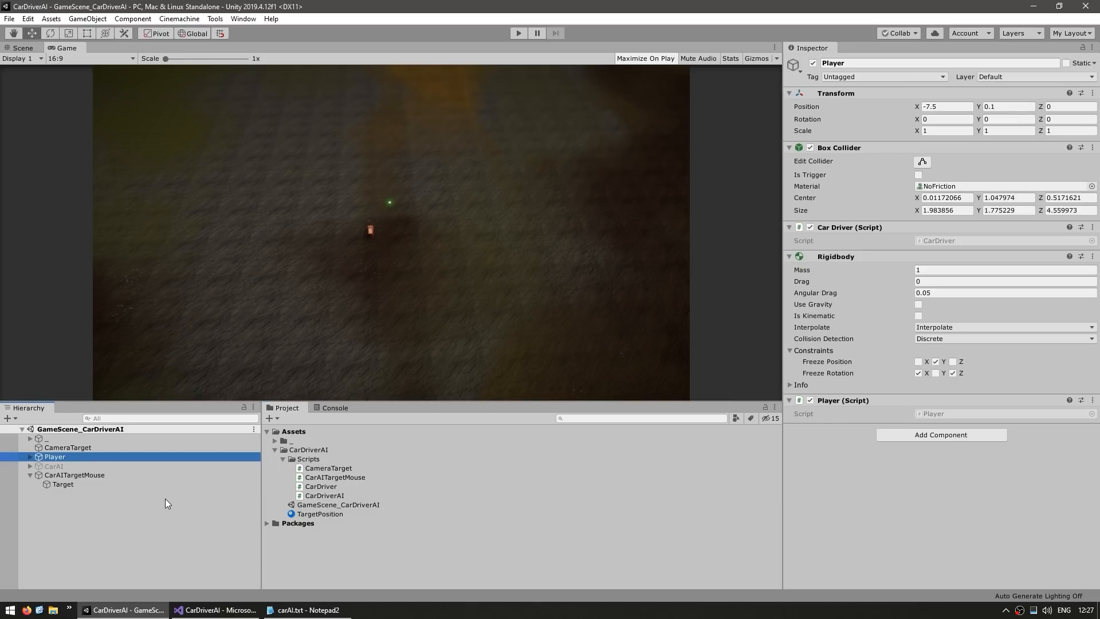
click(54, 466)
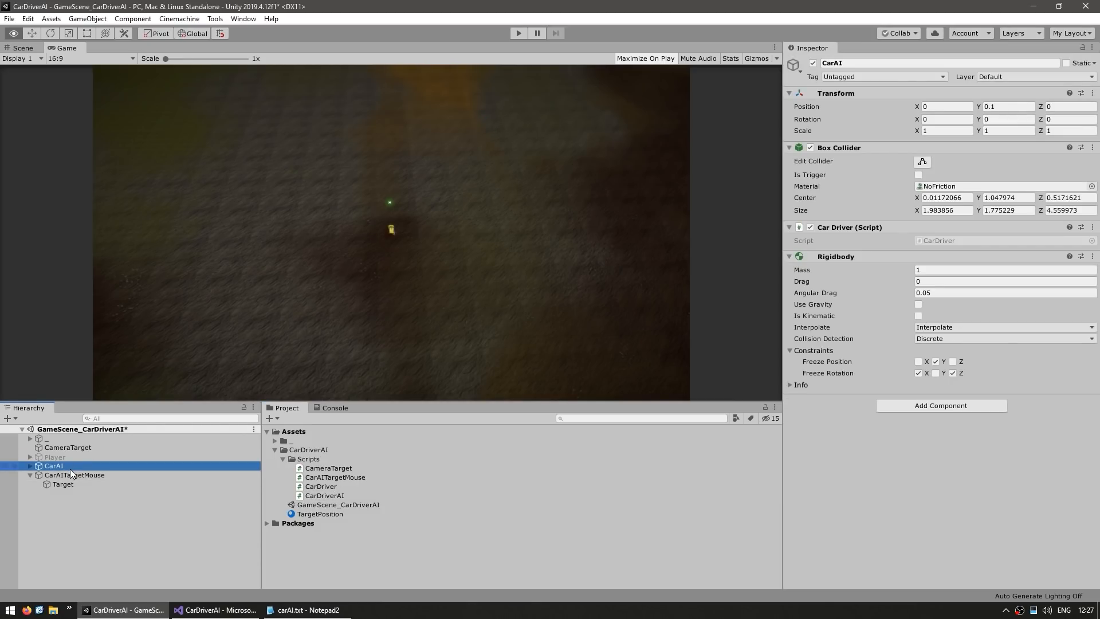
Attach CarDriverAI to the CarAI car, keeping the Player car disabled.
click(325, 495)
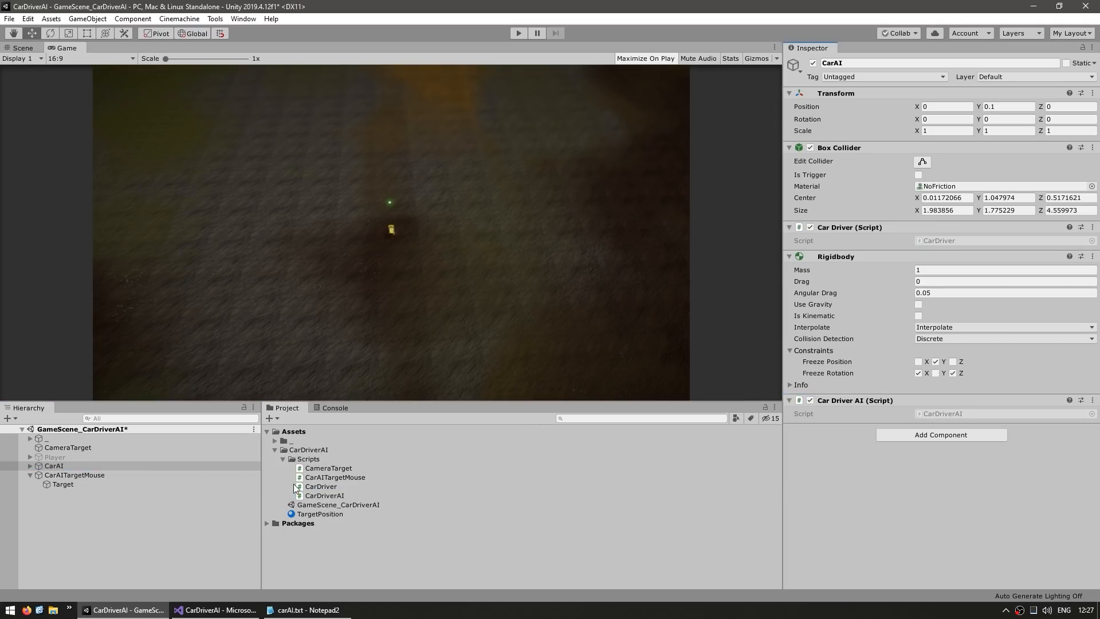
click(54, 457)
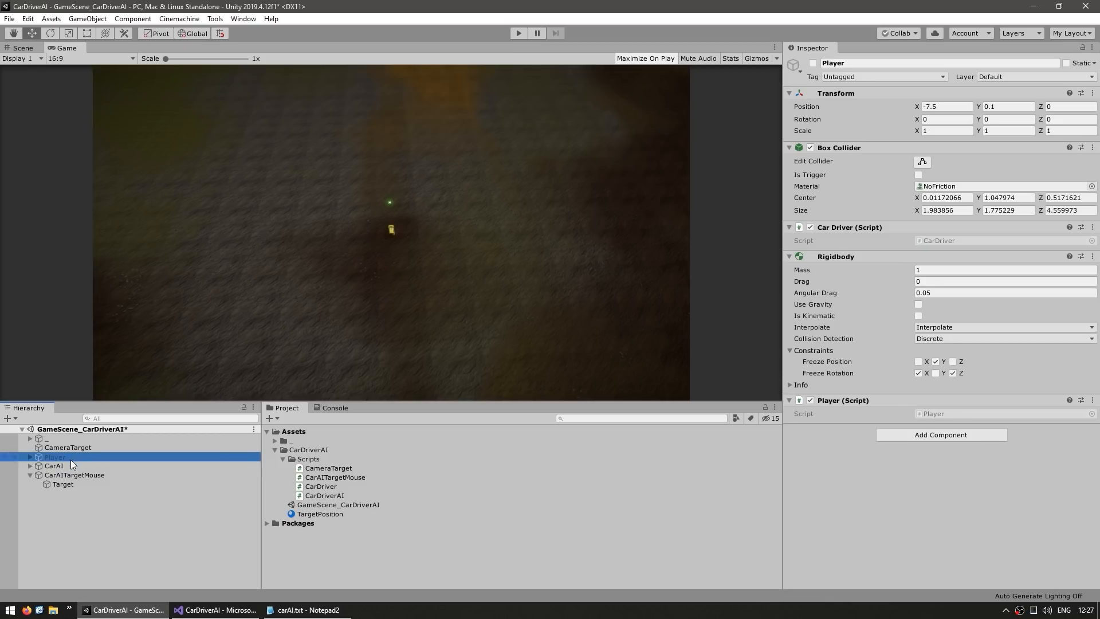
click(54, 465)
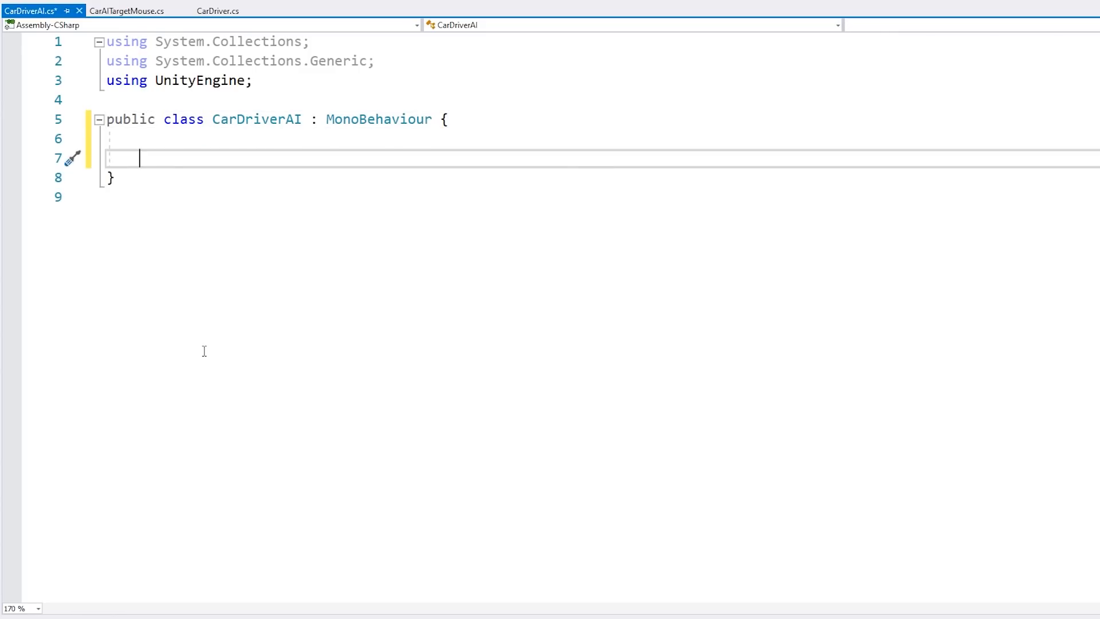
Cache CarDriver via GetComponent in Awake; call SetInputs with forward and turn amounts 1.
text(private CarDriver carDriver;)
text(carDriver = GetComponent<CarDriver)
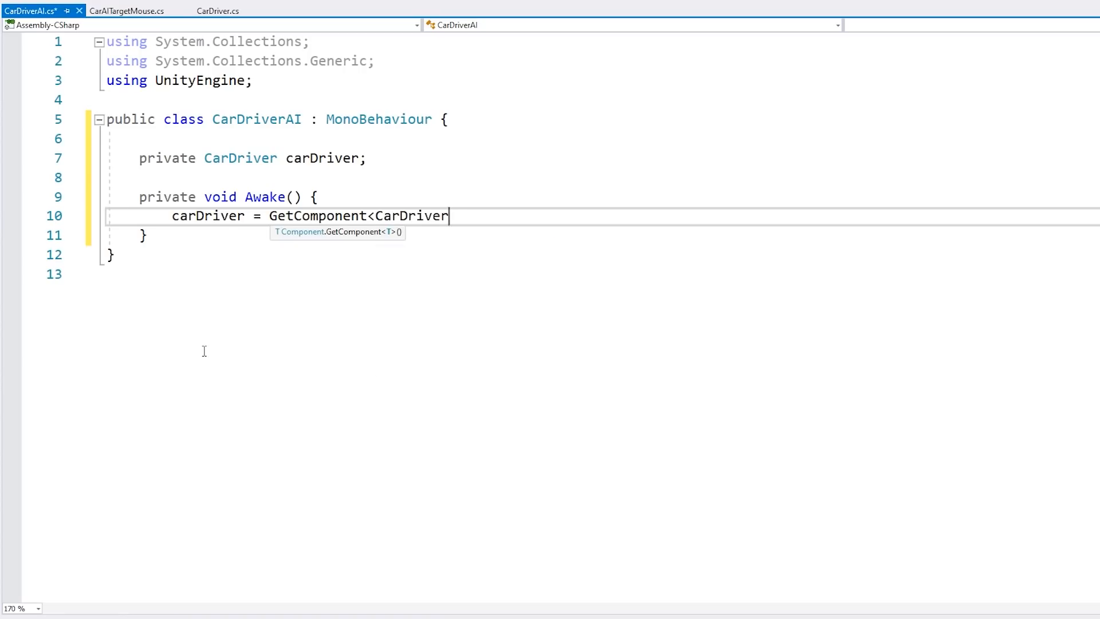
text(>();)
text(private void Update() {)
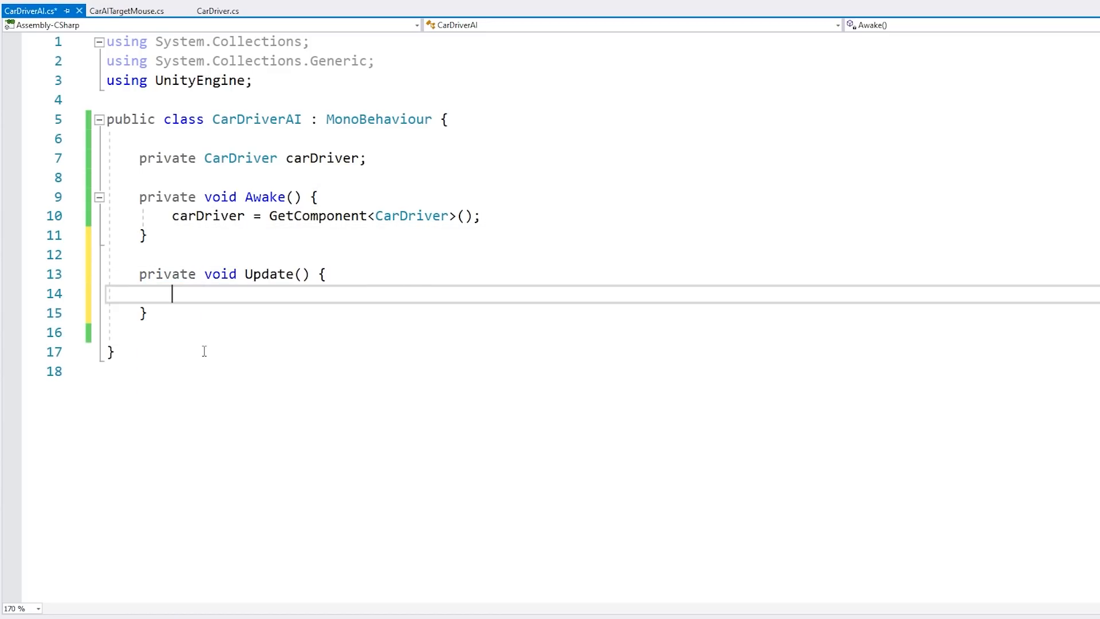
text(float forwardAmount =)
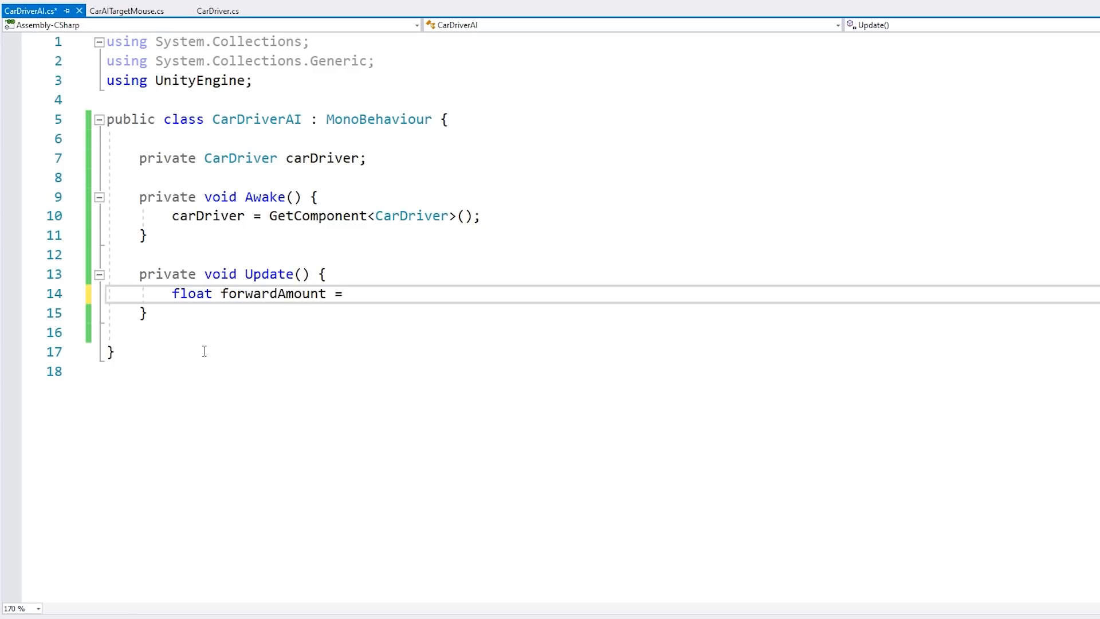
text(0;)
text(float turnAmount = 0f;)
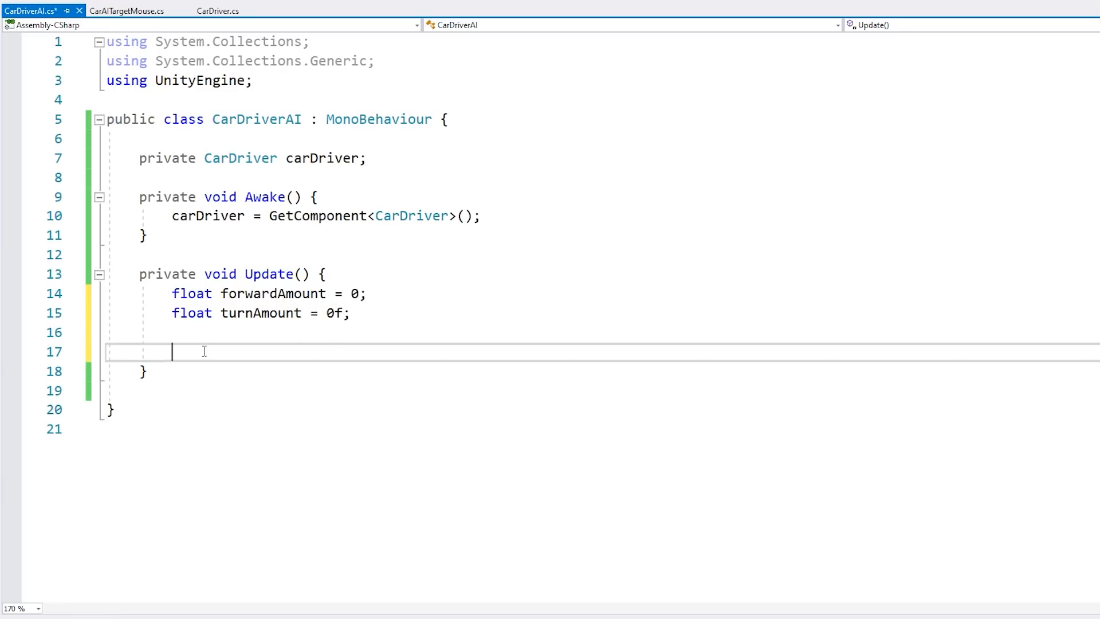
text(carDriver.Set)
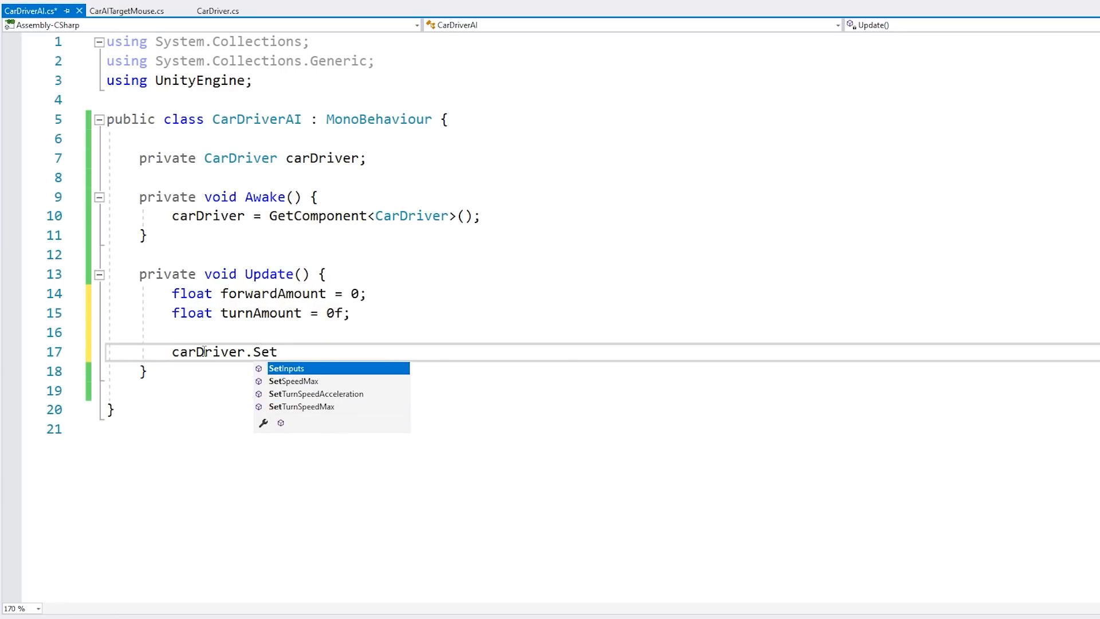
text(Inputs(forwardAmount, turnAmount);)
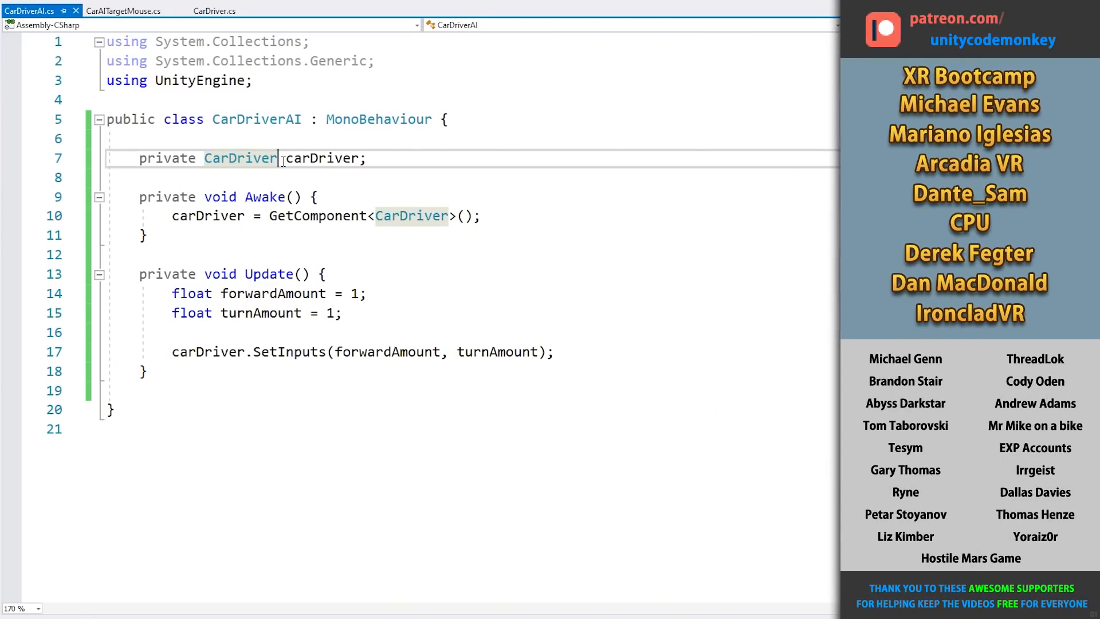
Add a Vector3 targetPosition field and a public SetTargetPosition method.
text(private Vector)
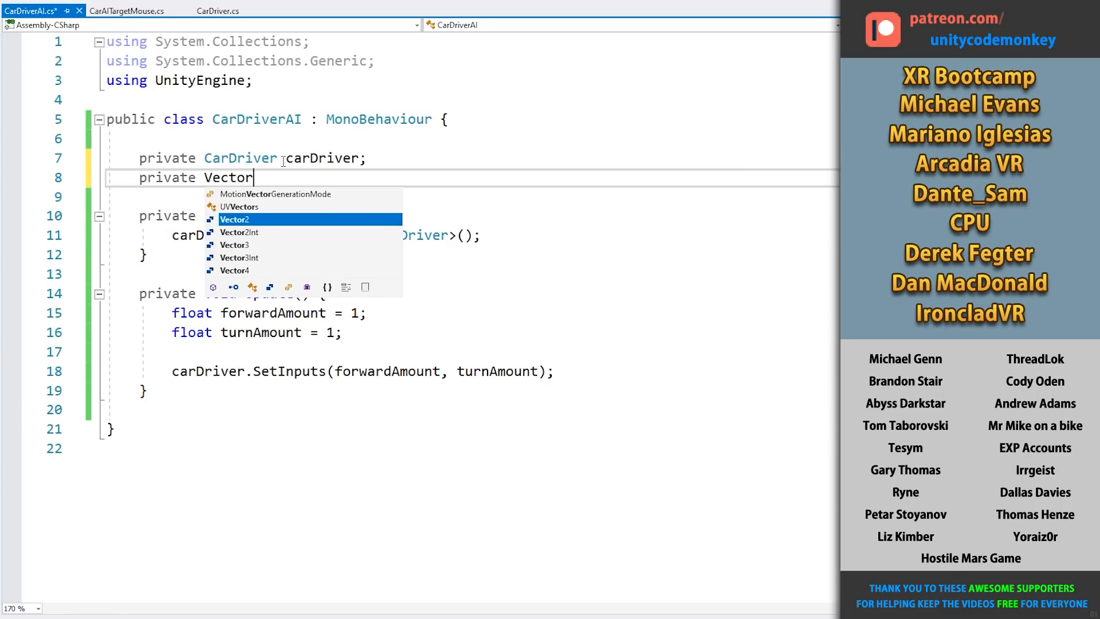
text(3 targetosition;)
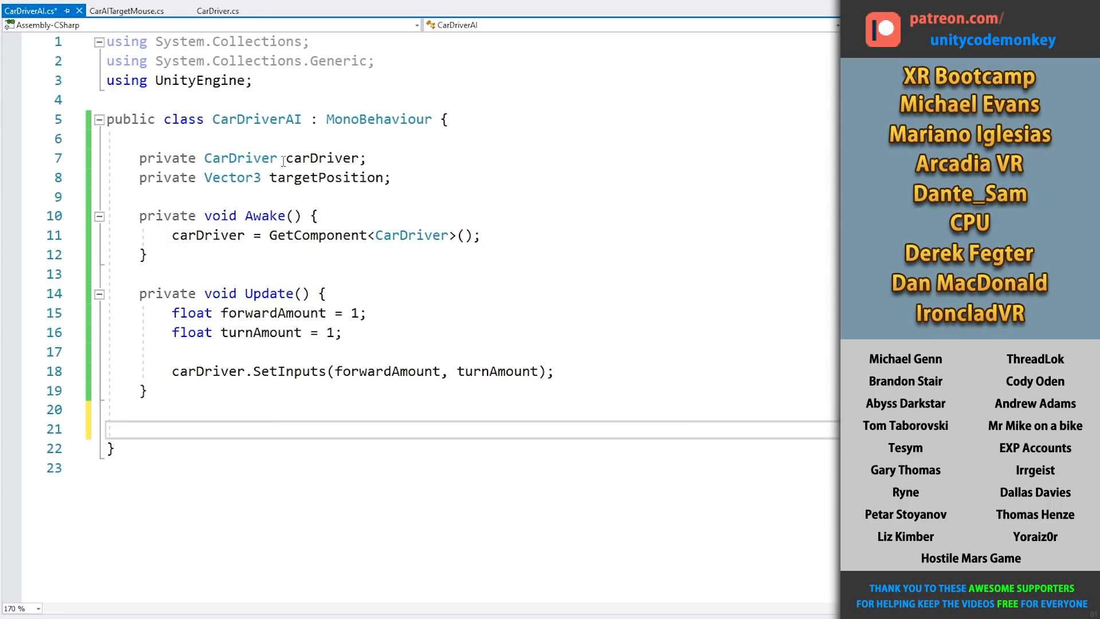
text(public)
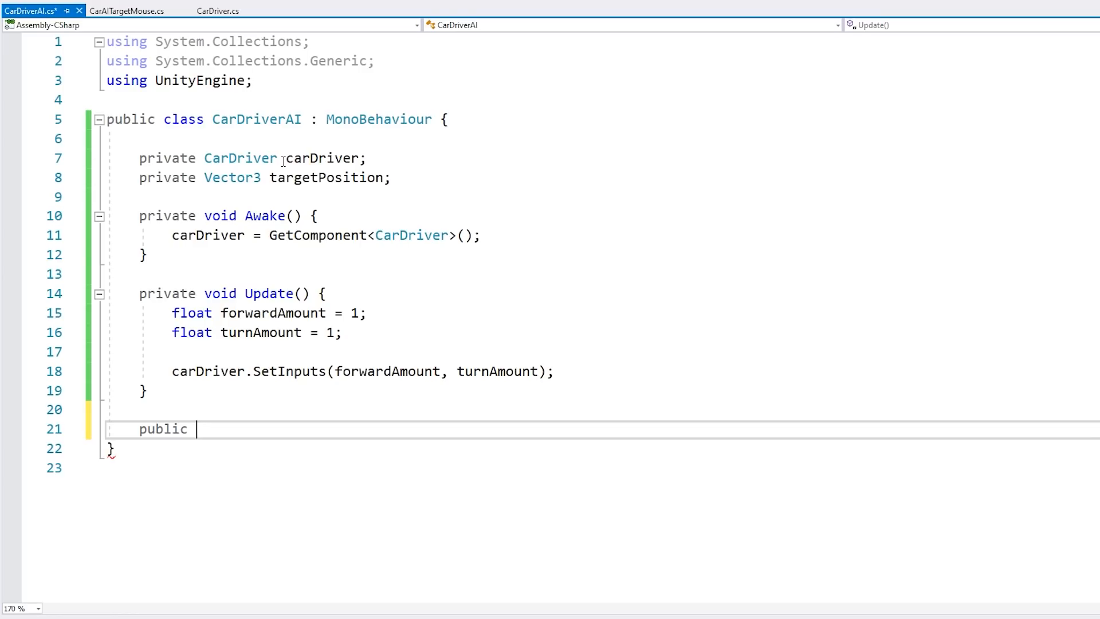
text(void SetTargetPosition(Vector3 targetPosition) {)
text(this.targetPosition = targetPosition;)
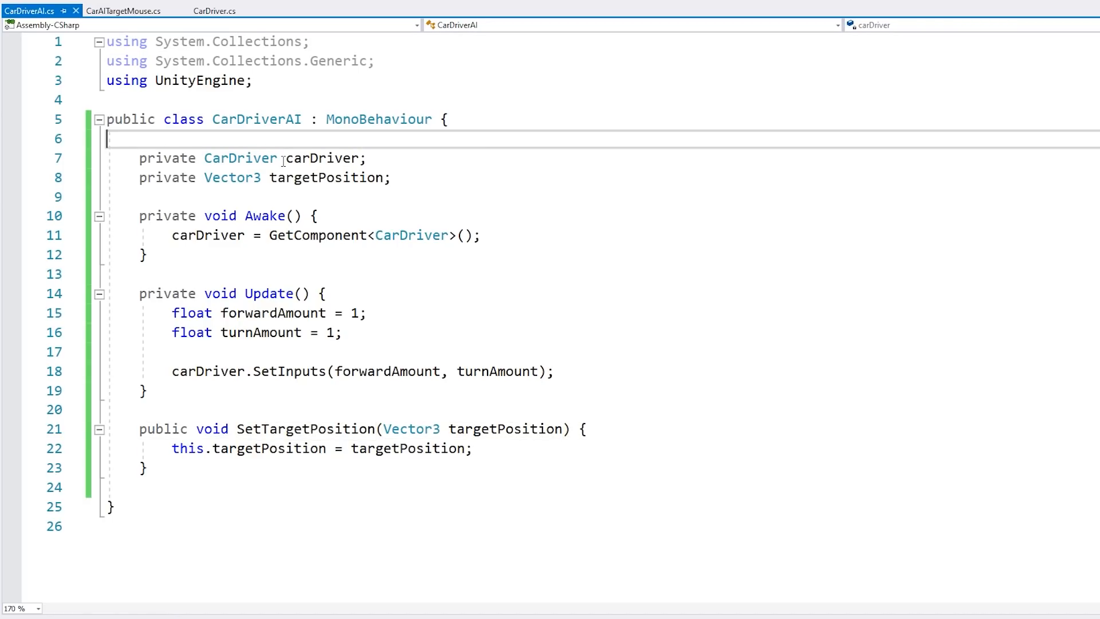
Add a serialized targetPositionTranform and call SetTargetPosition with its position in Update.
text([serializeField] private)
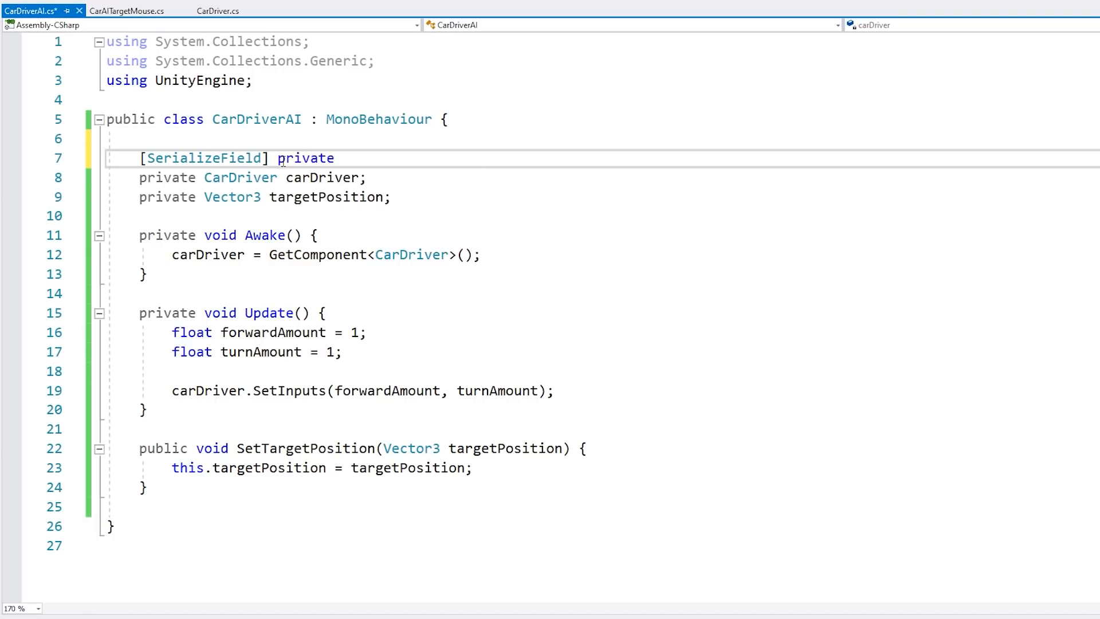
text(Trnasform targetPositionTranform;)
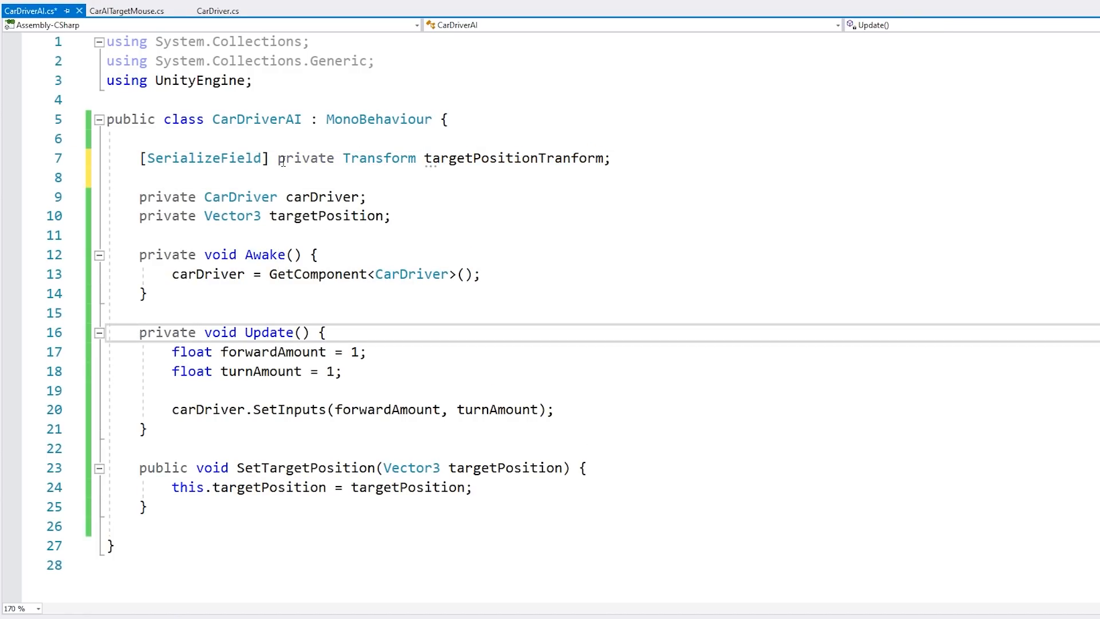
text(SetTargetPosition)
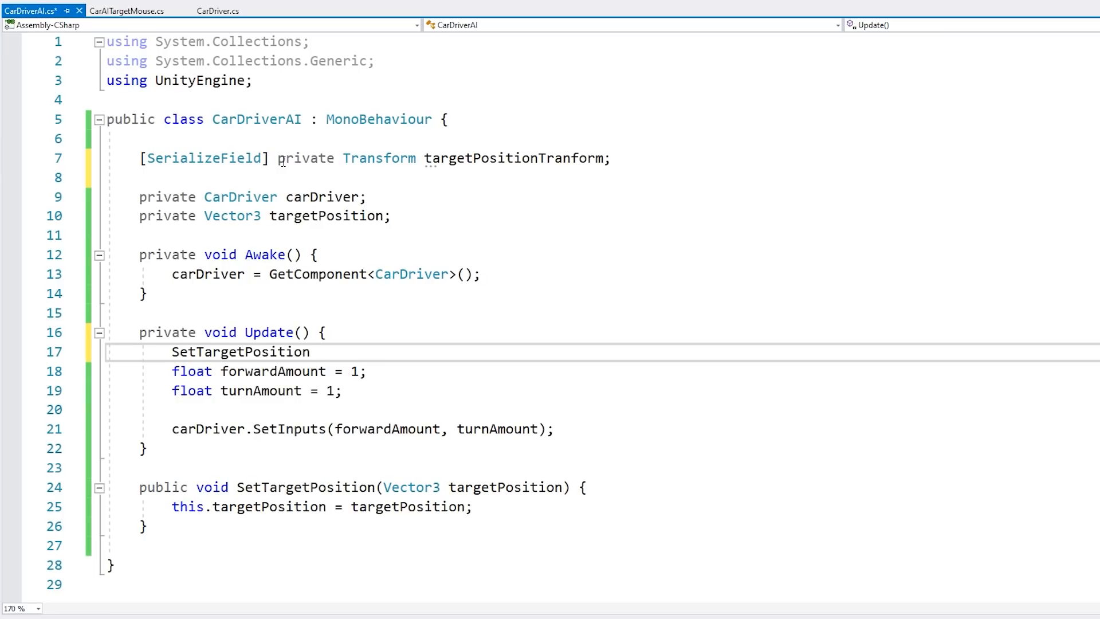
text((targetPositionTranform.pos)
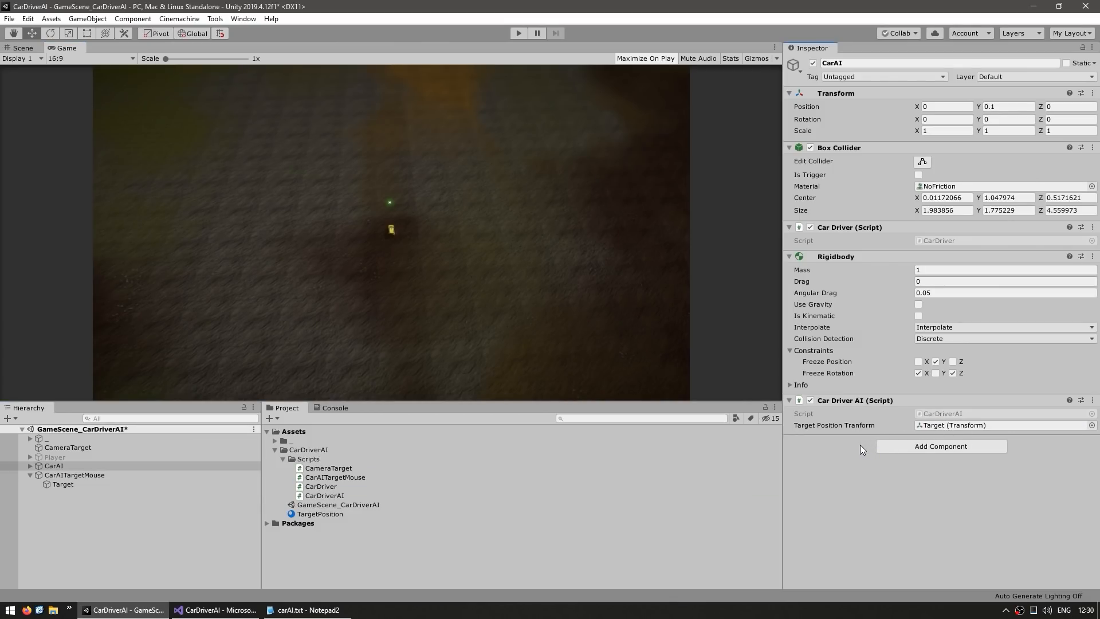
Assign the Target object to CarAI's Target Position Tranform field.
click(206, 610)
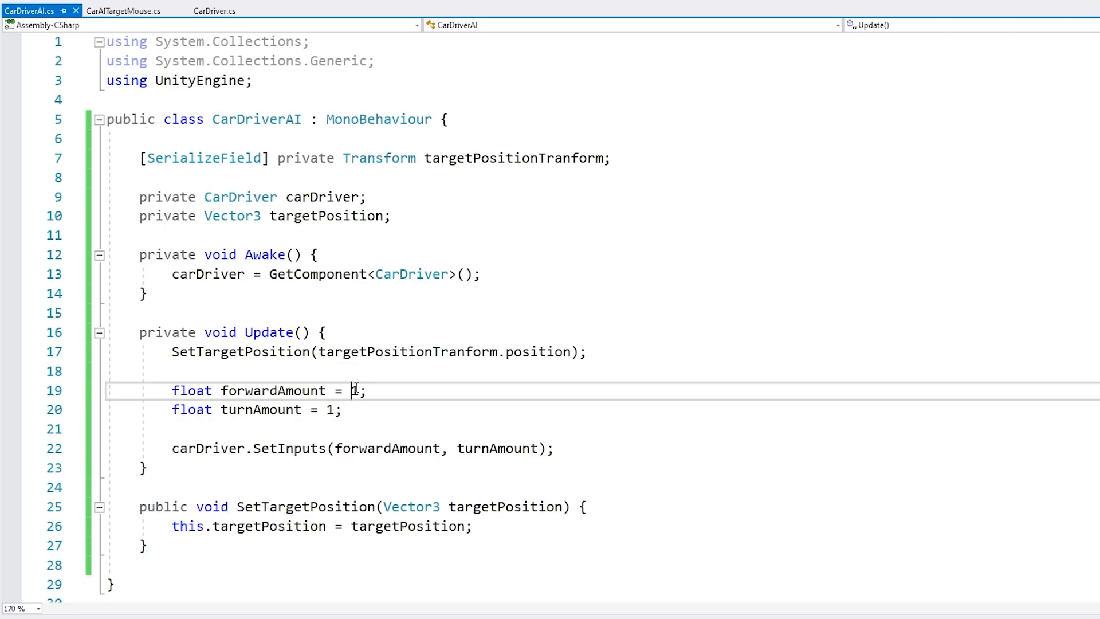
Compute dirToMovePosition, the normalized direction from the car to targetPosition.
text(0f)
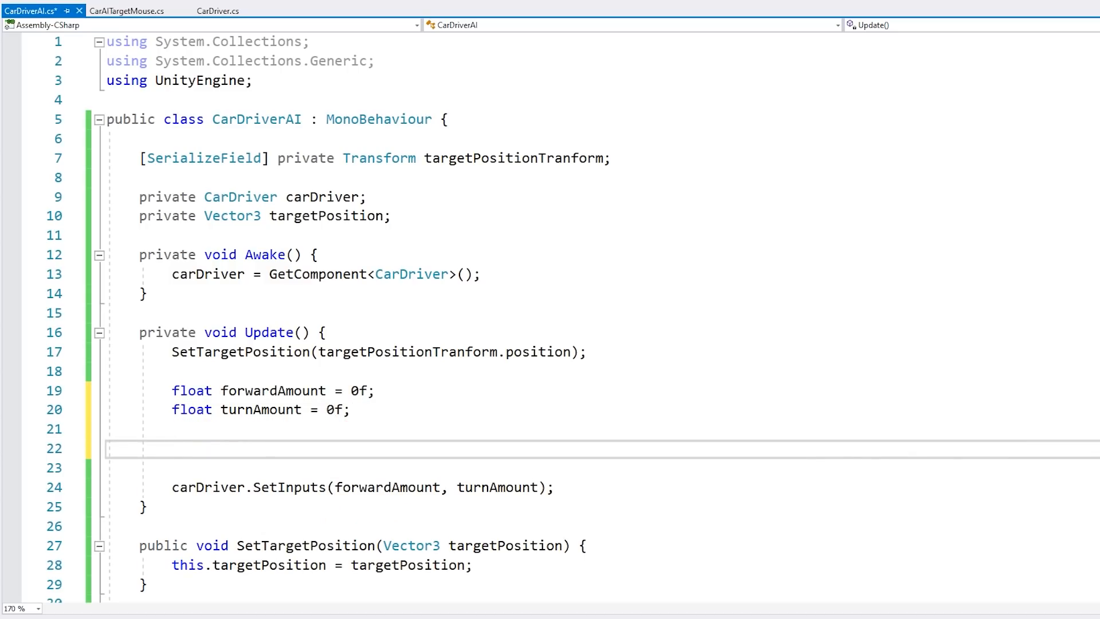
text(Vector3.Dor)
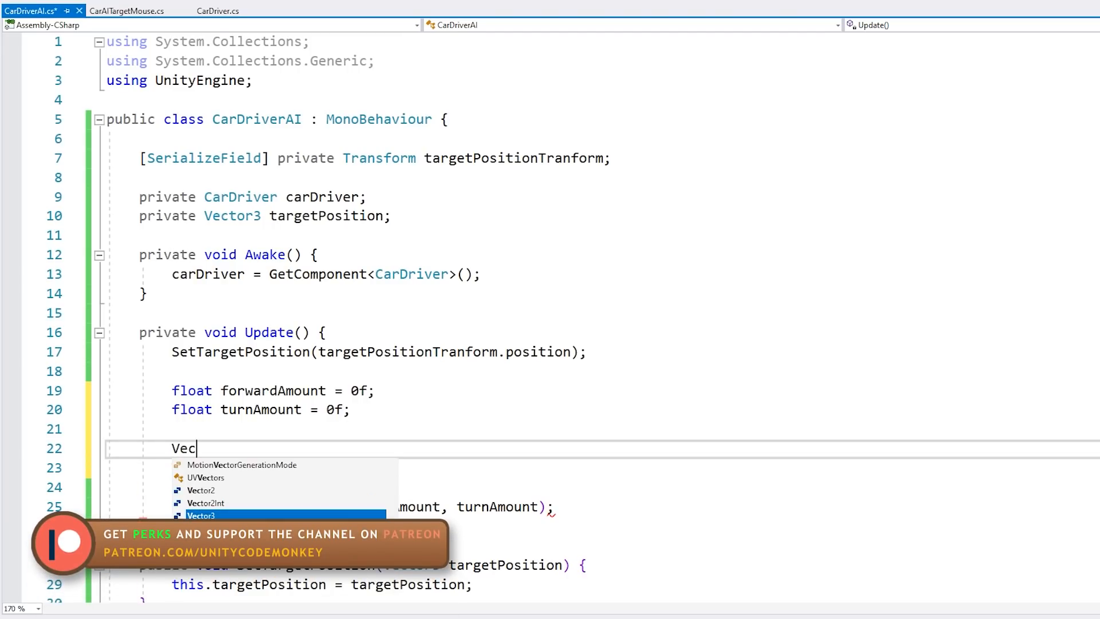
text(tor3 dirToMovePosition =)
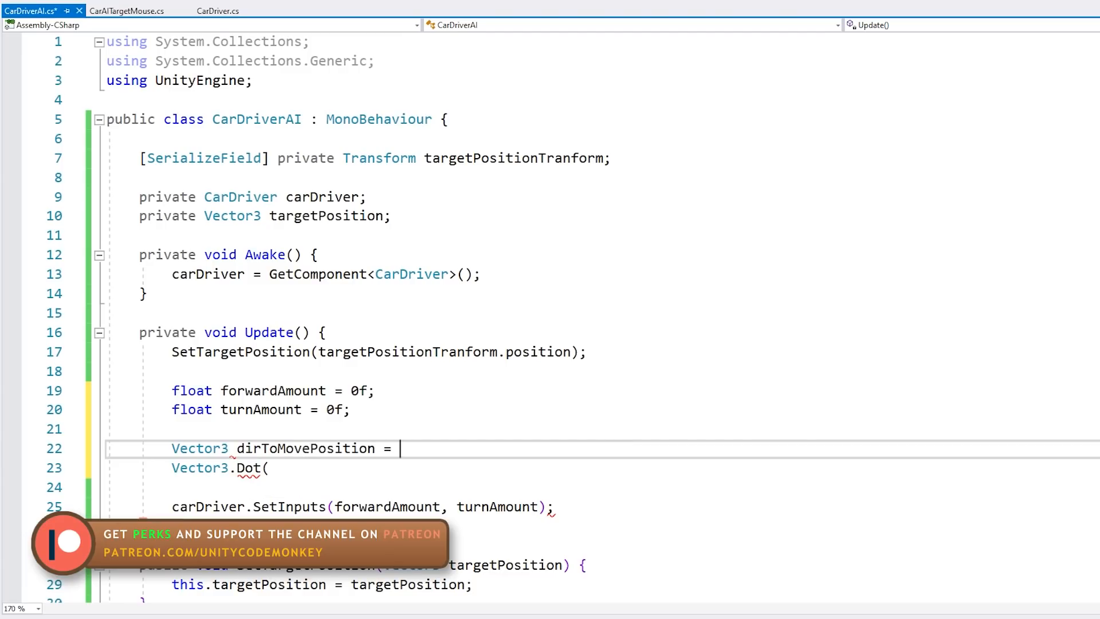
text(targetPosition -)
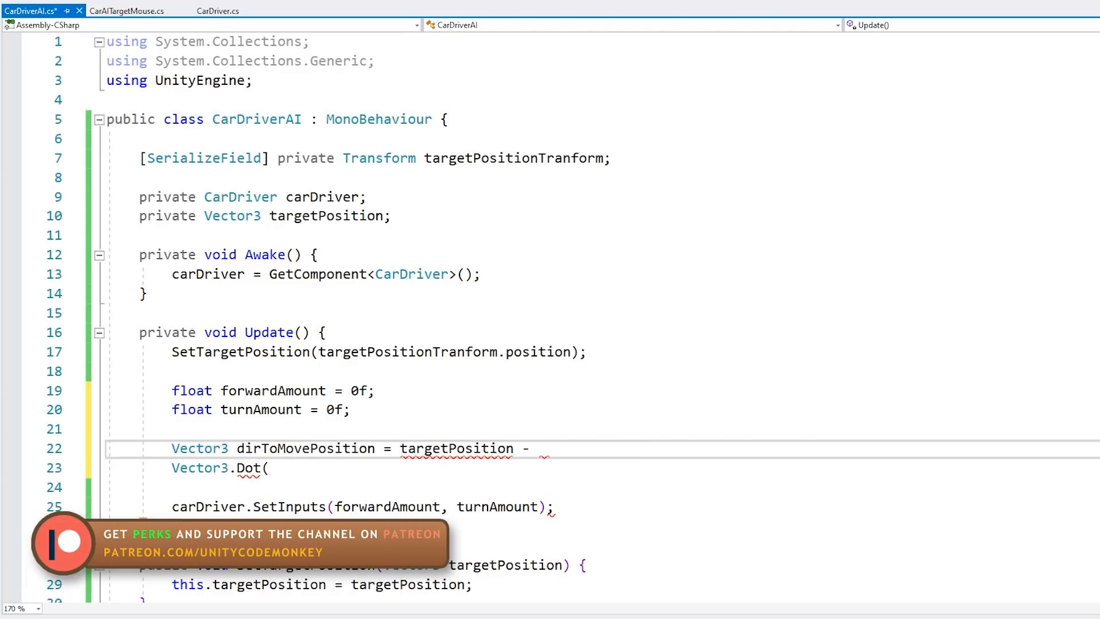
text(transform.position.normalized;)
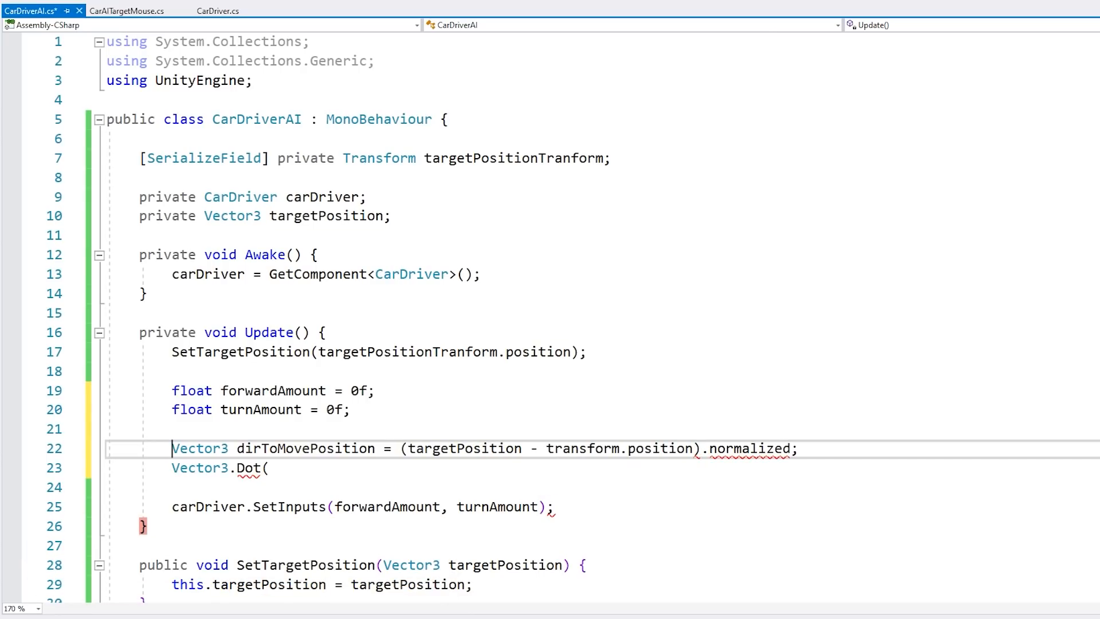
double_click(305, 448)
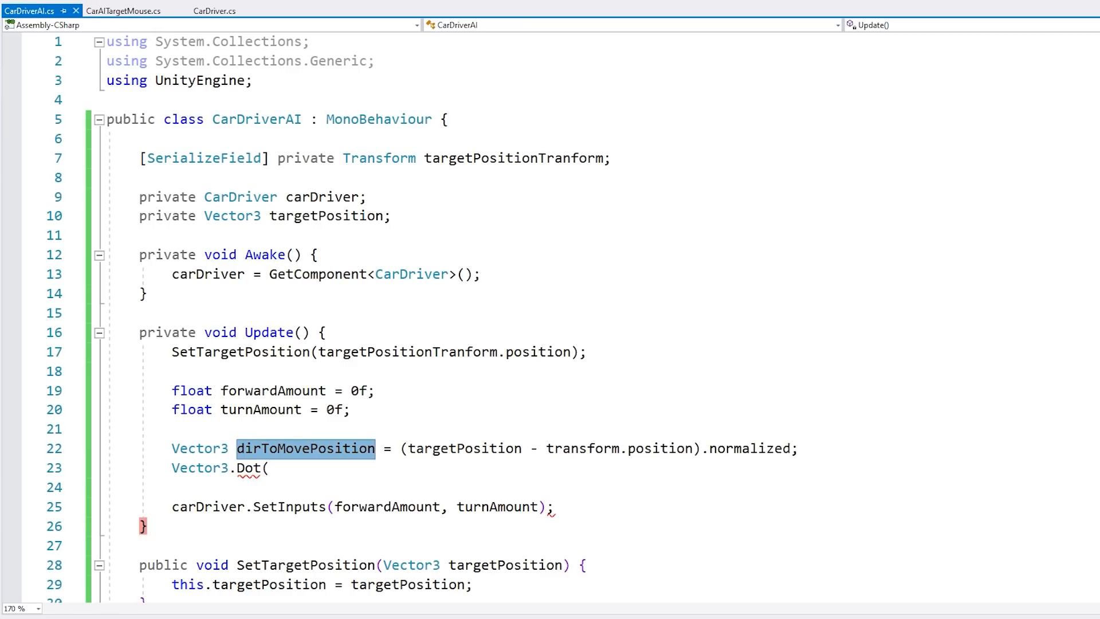
Store Vector3.Dot of transform.forward and dirToMovePosition in dot, and log it.
text(transform.forward, dirToMovePosition);)
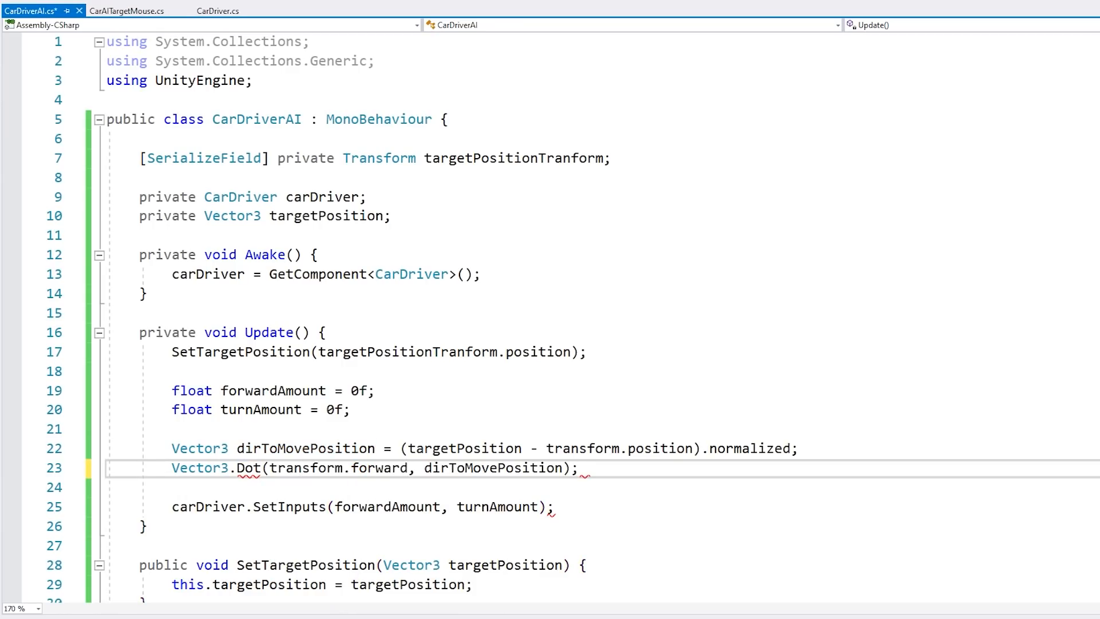
text(float d)
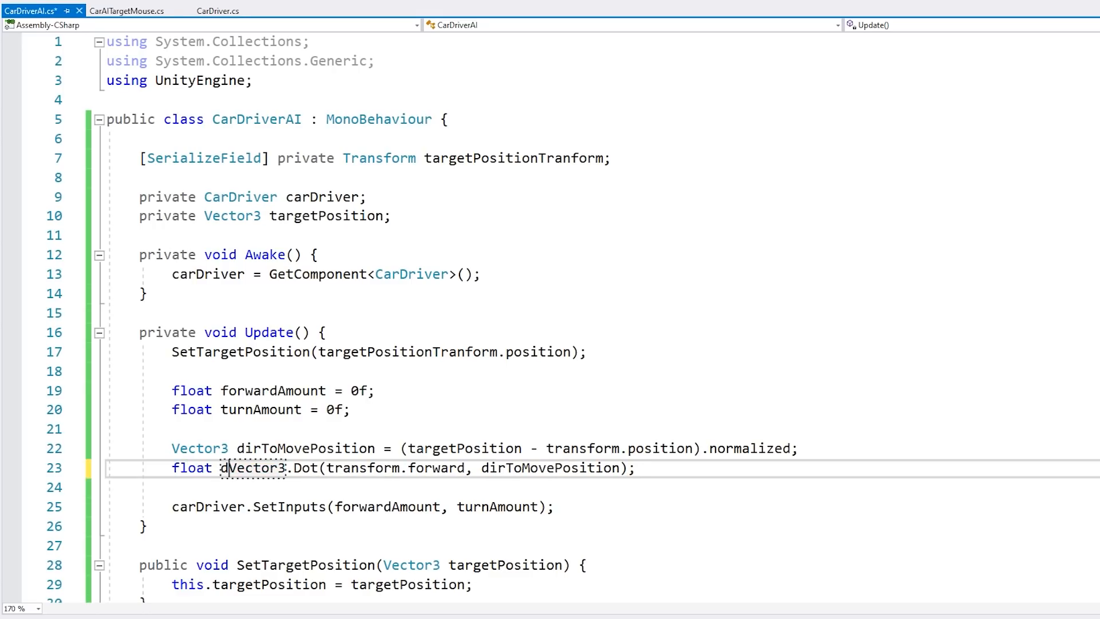
text(dot =)
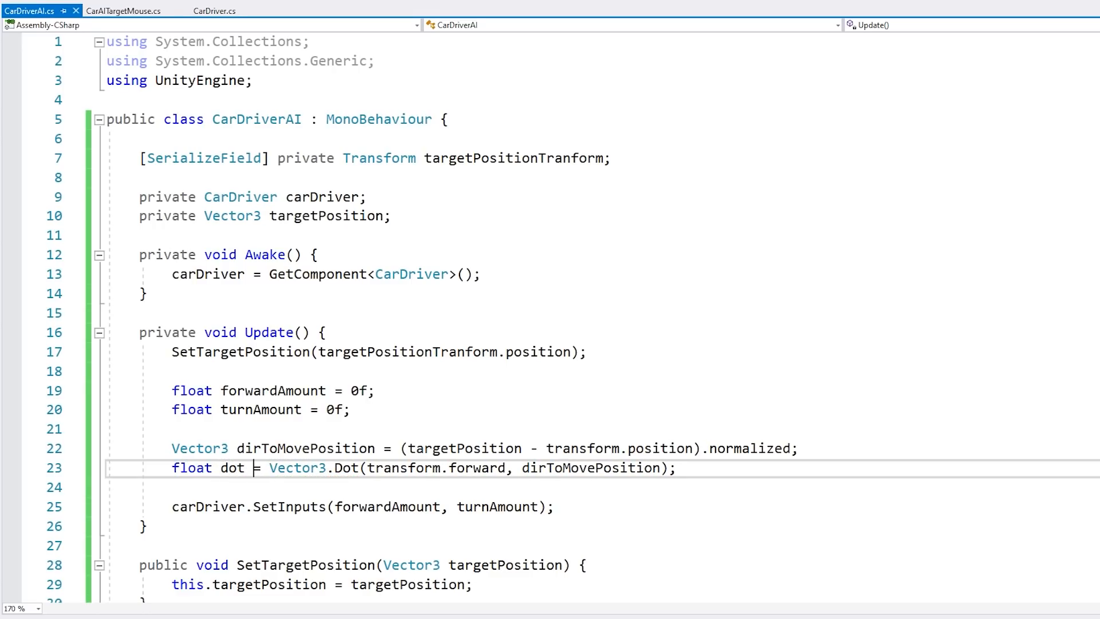
double_click(231, 467)
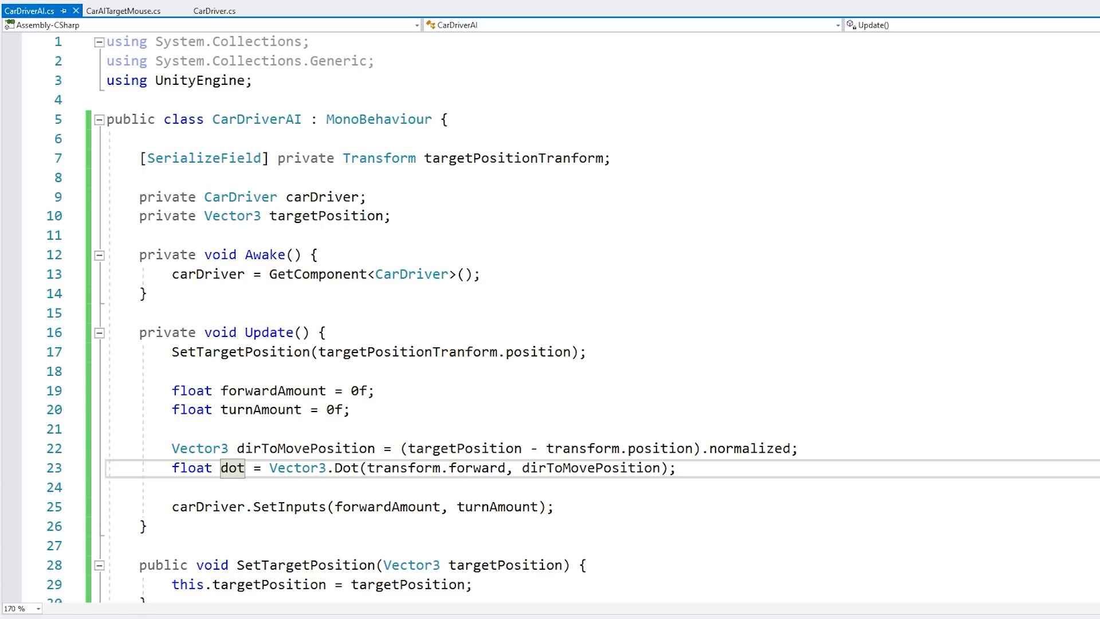
click(169, 487)
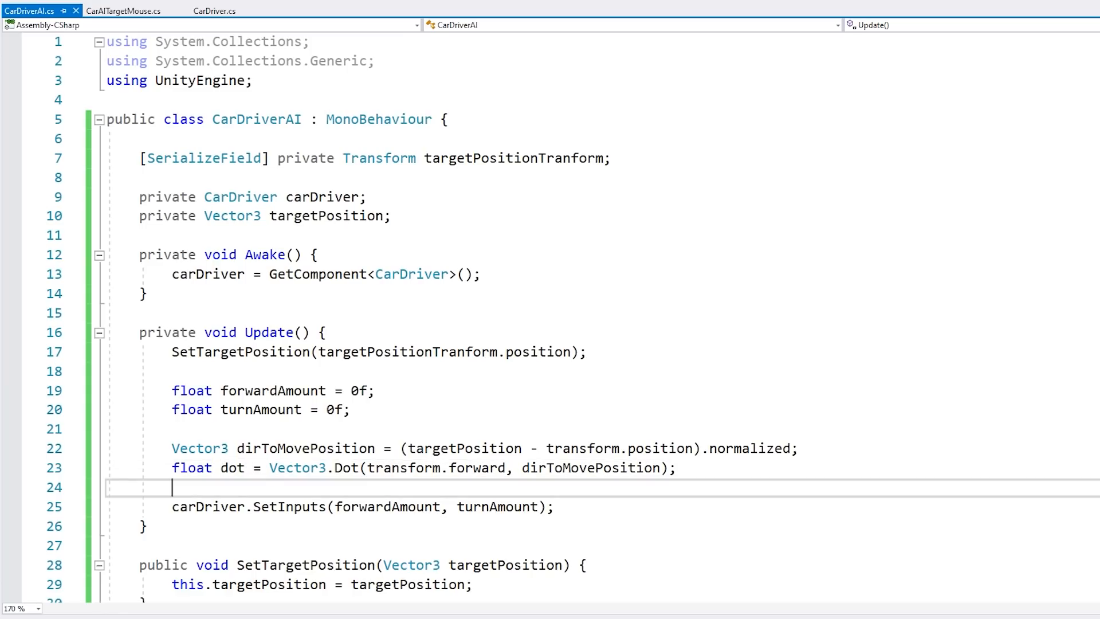
text(Debug)
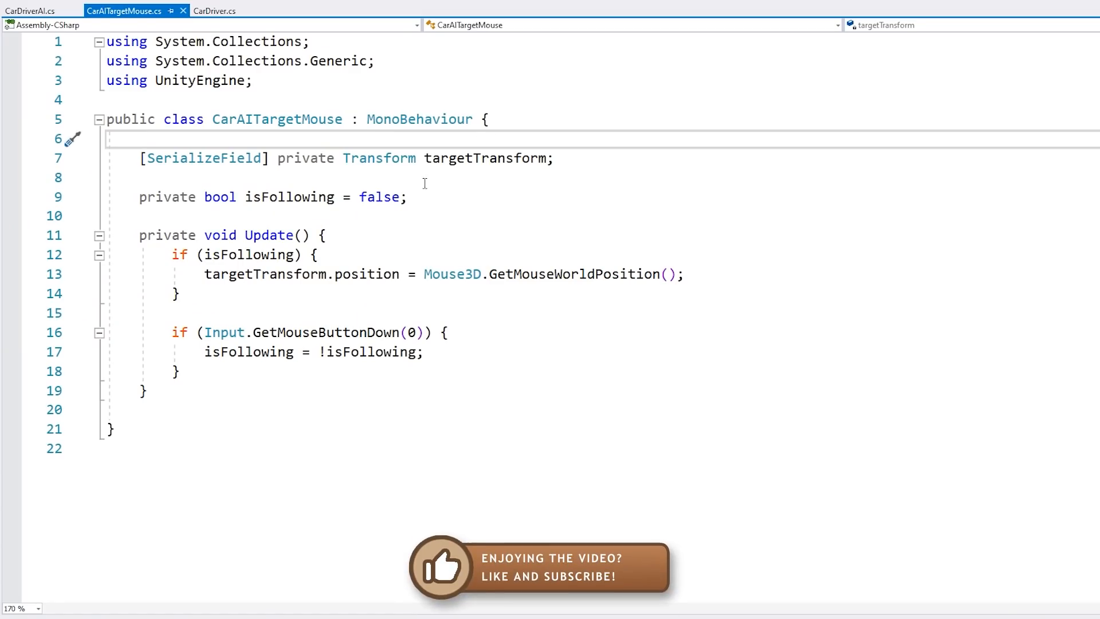
Inspect CarAITargetMouse's target transform and Mouse3D world position, then return to CarDriverAI.cs.
click(494, 158)
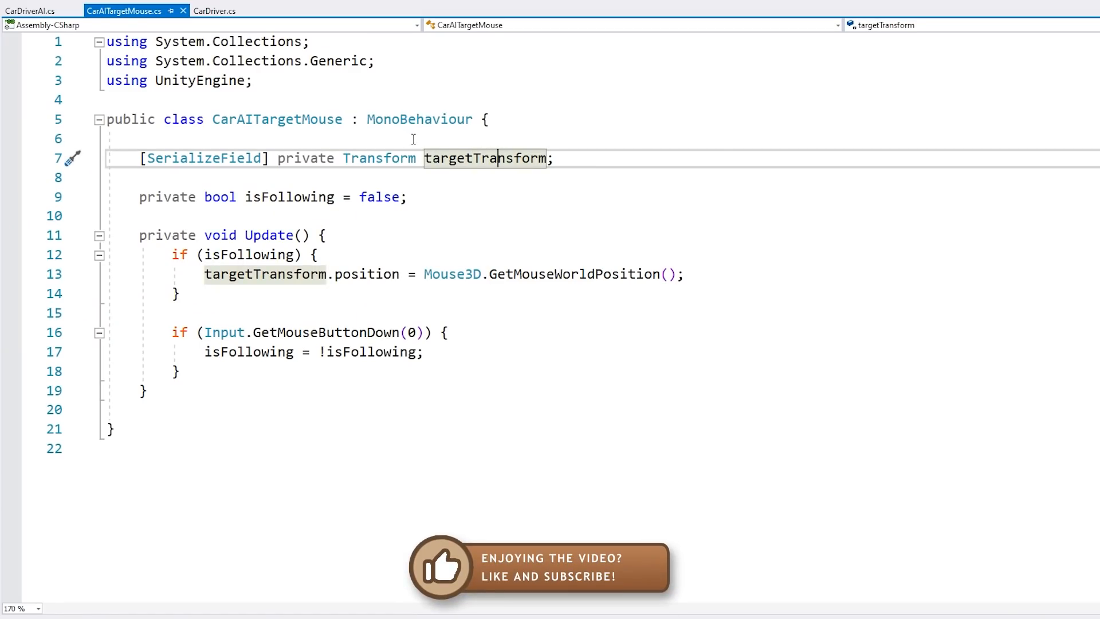
double_click(248, 351)
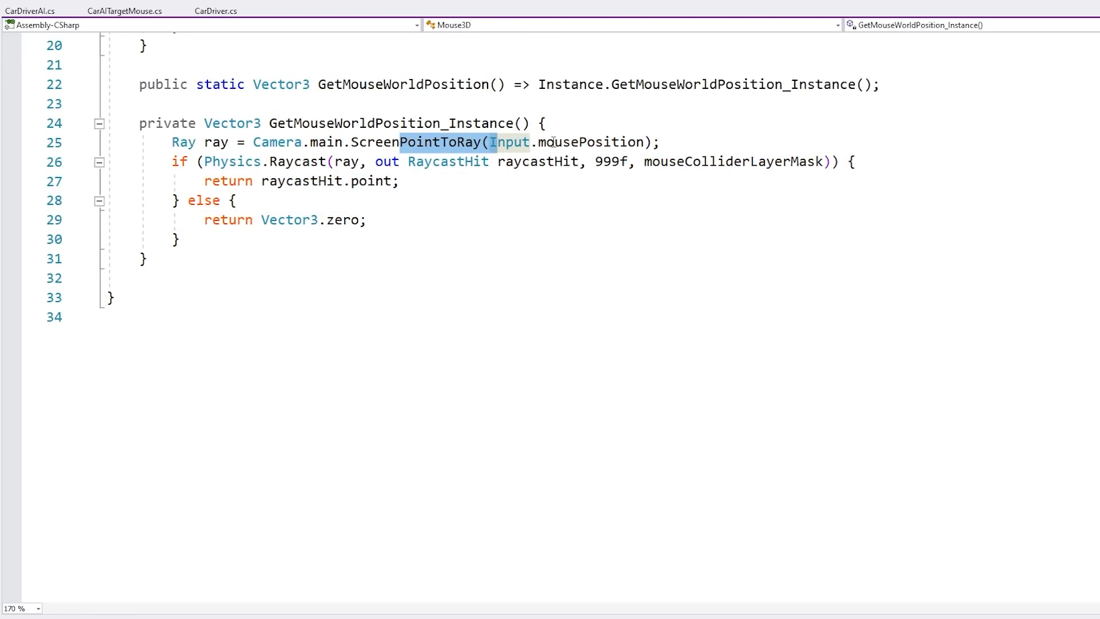
click(253, 162)
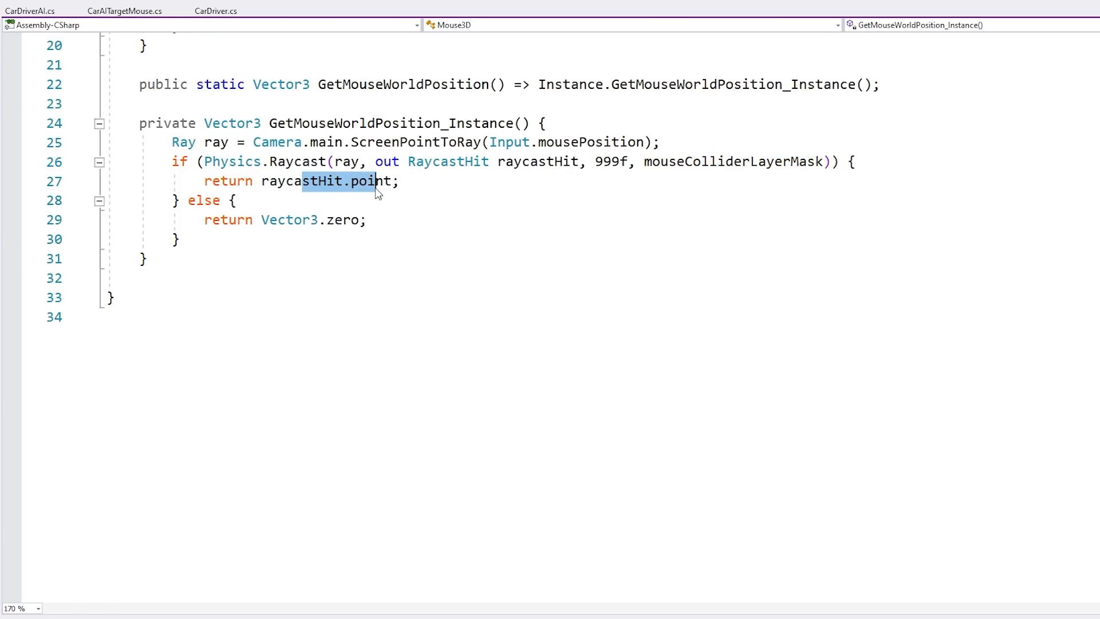
click(103, 611)
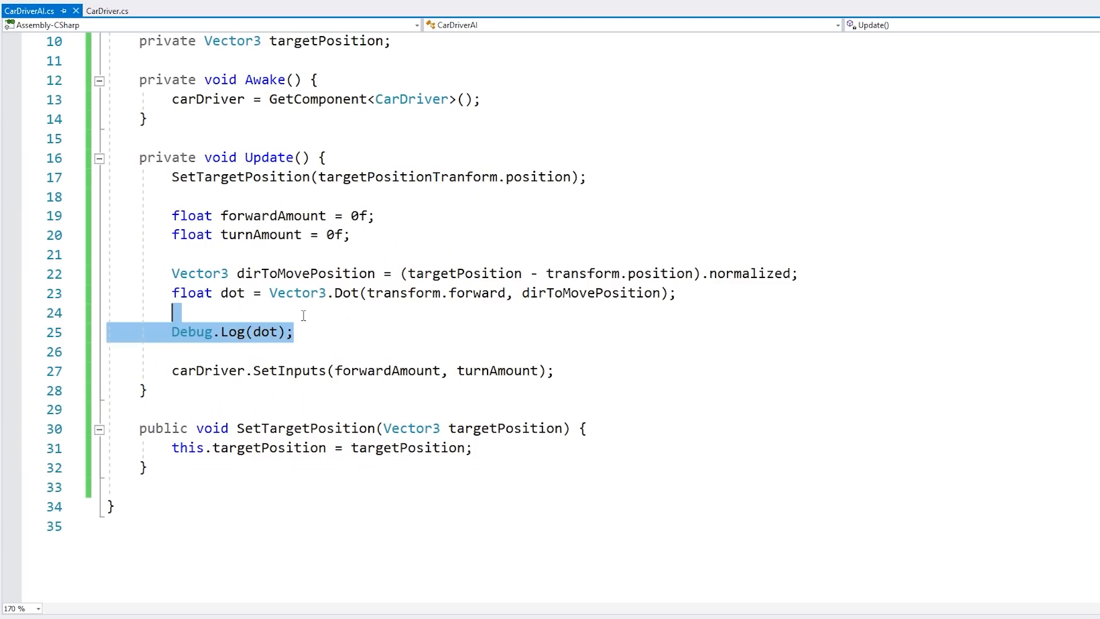
Replace the dot log with if (dot > 0) forwardAmount = 1f, else -1f.
text(if)
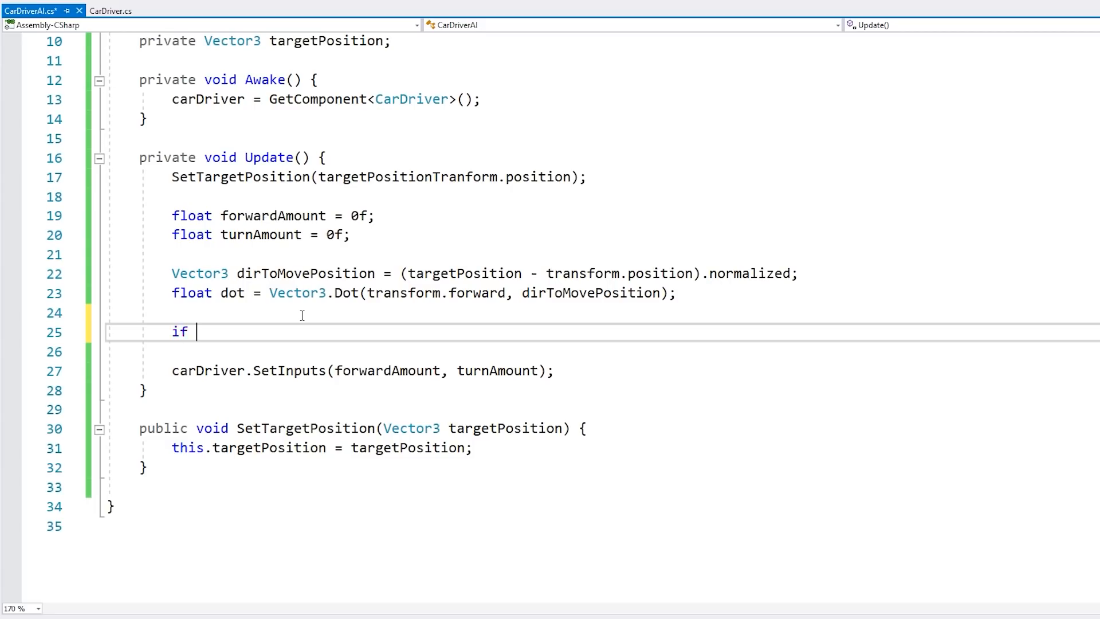
text((dot > 0)
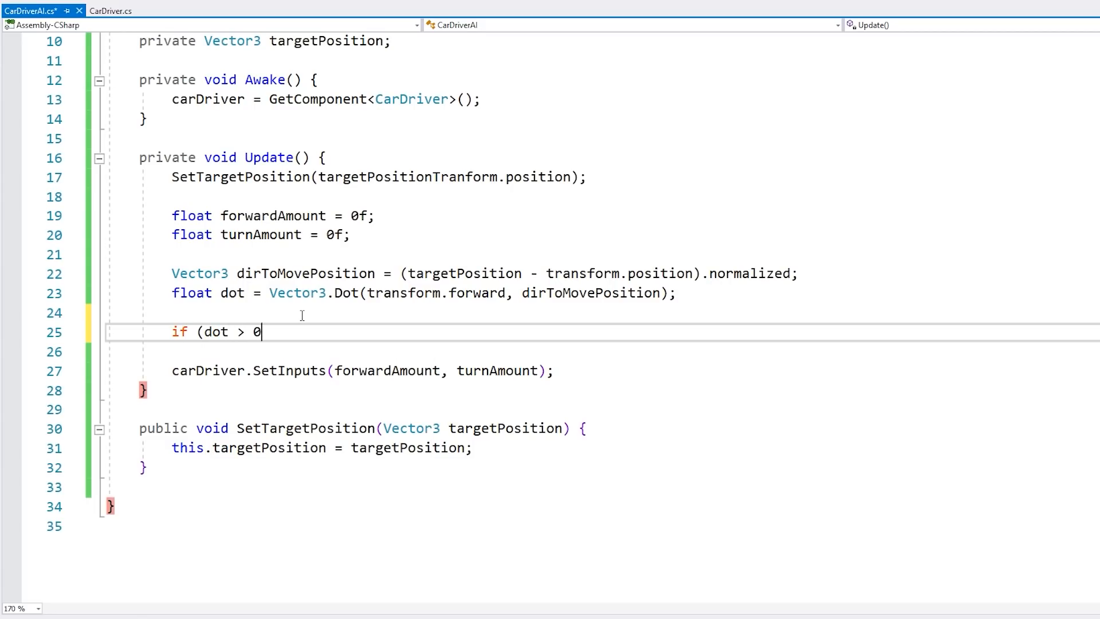
text() {)
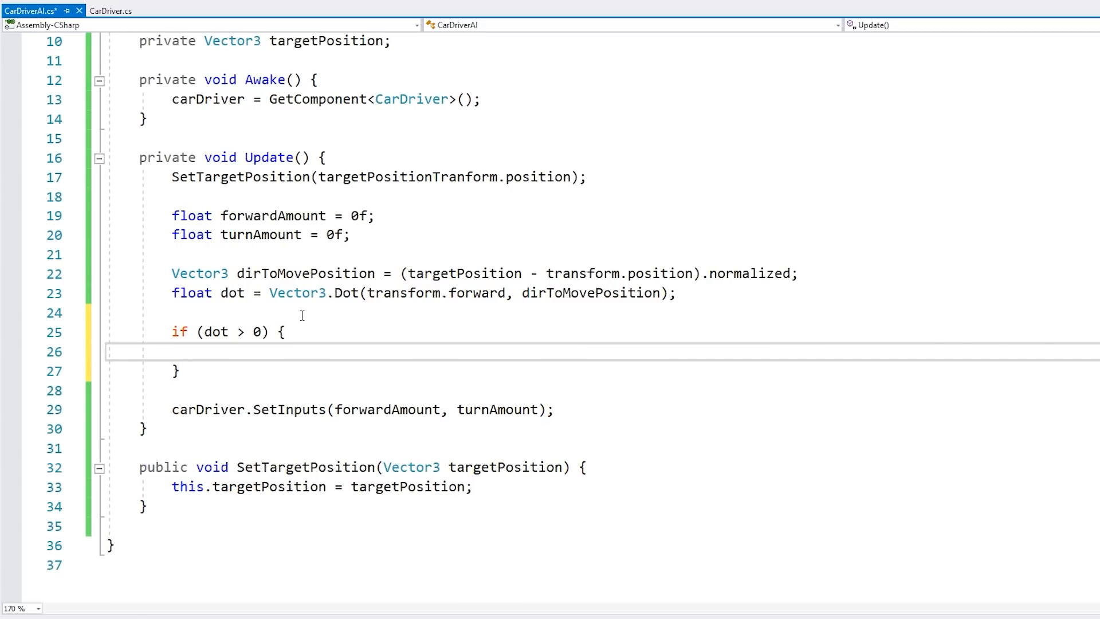
text(forwardAmount =)
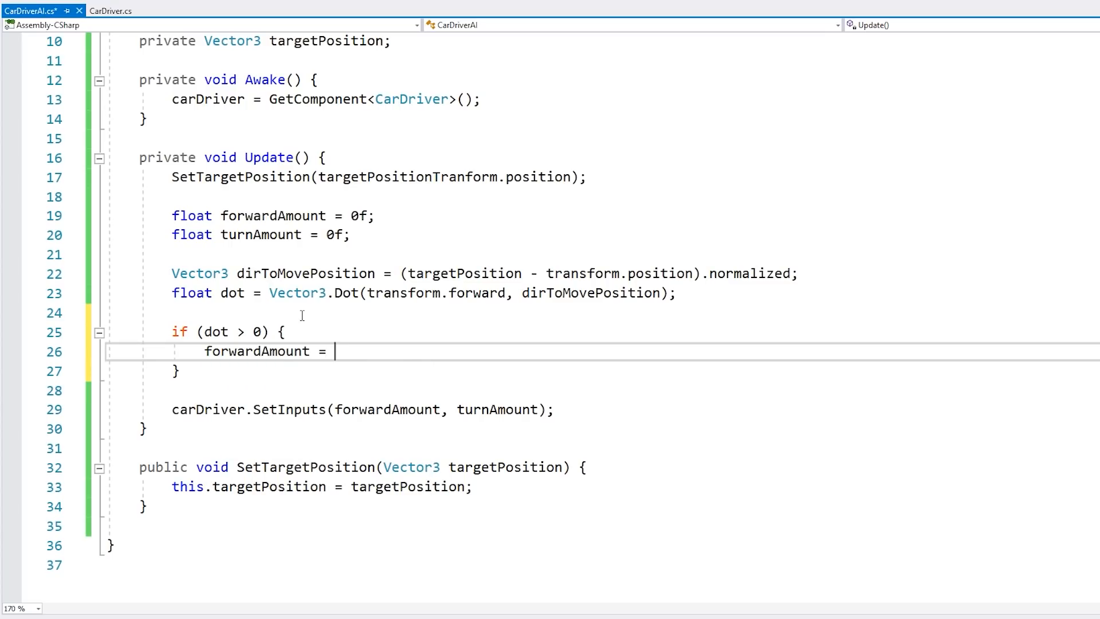
text(1f;)
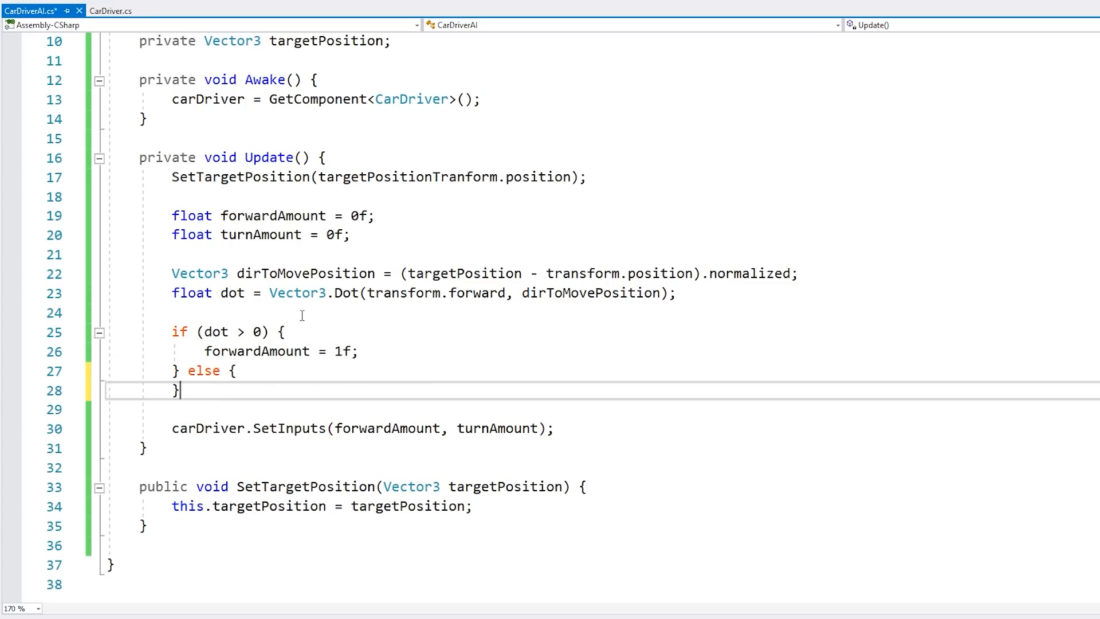
text(forwardAmount = 1f;)
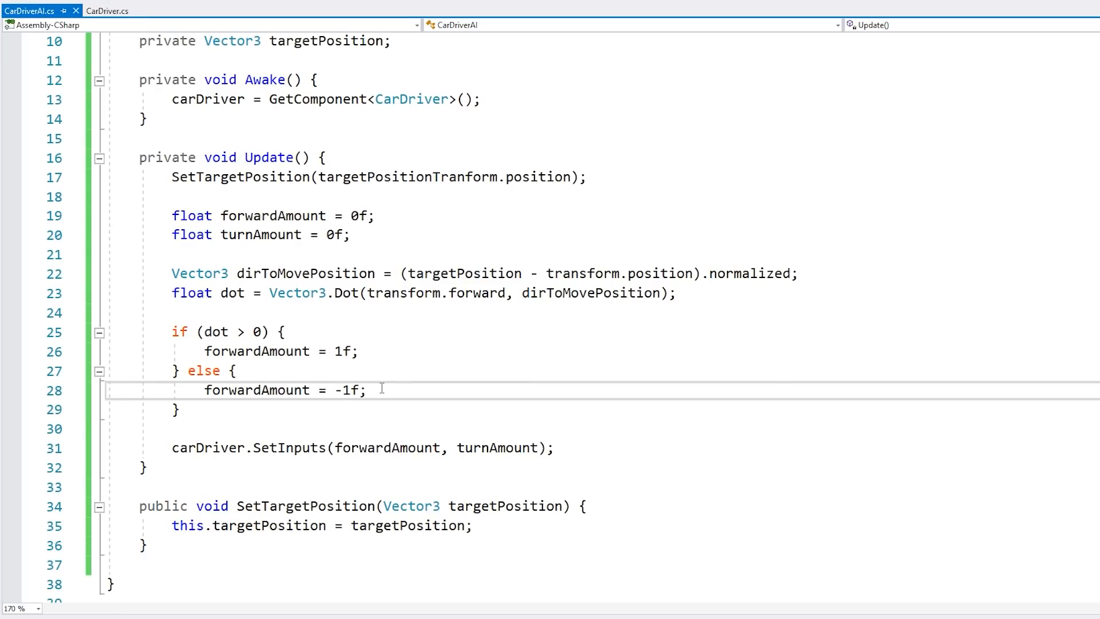
mouse_move(201, 490)
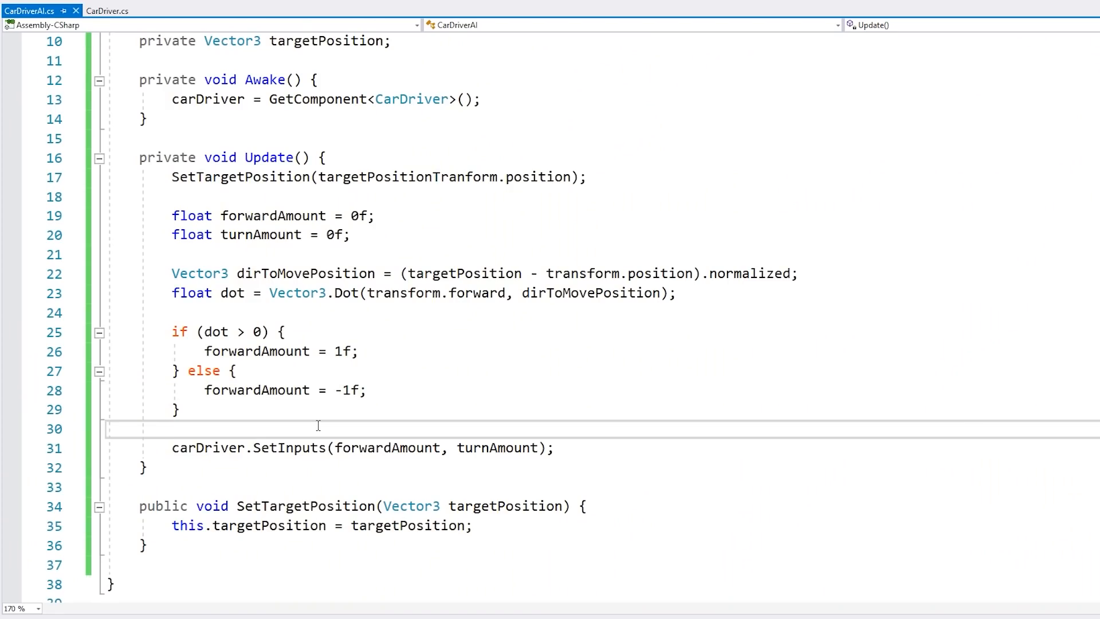
Compute Vector3.SignedAngle from transform.forward to dirToMovePosition around Vector3.up.
click(172, 429)
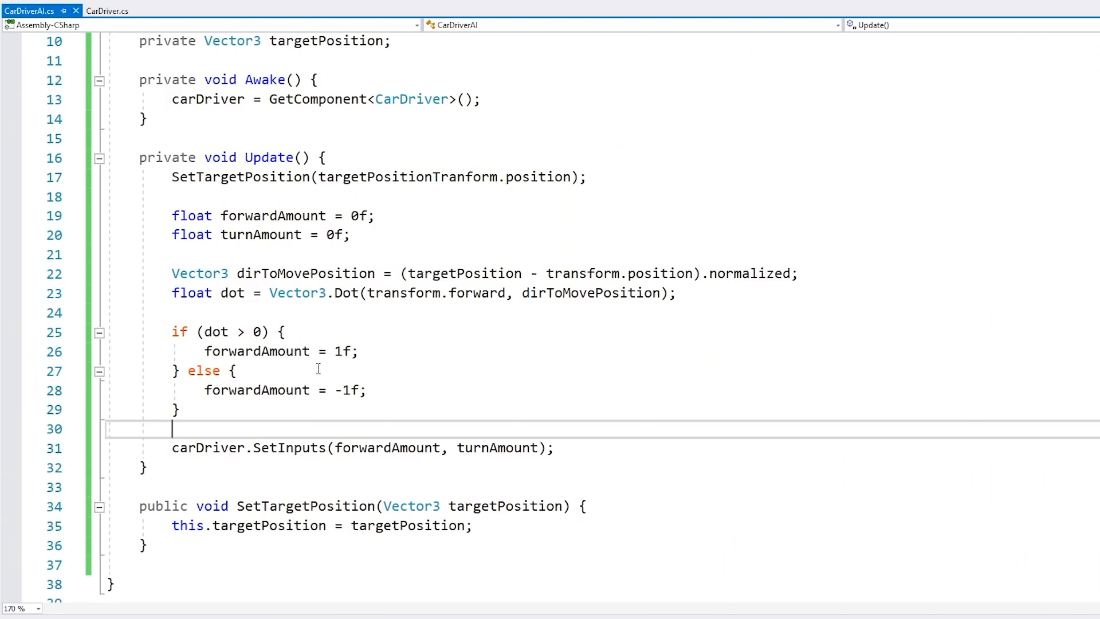
text(Vector3.SignedAngle)
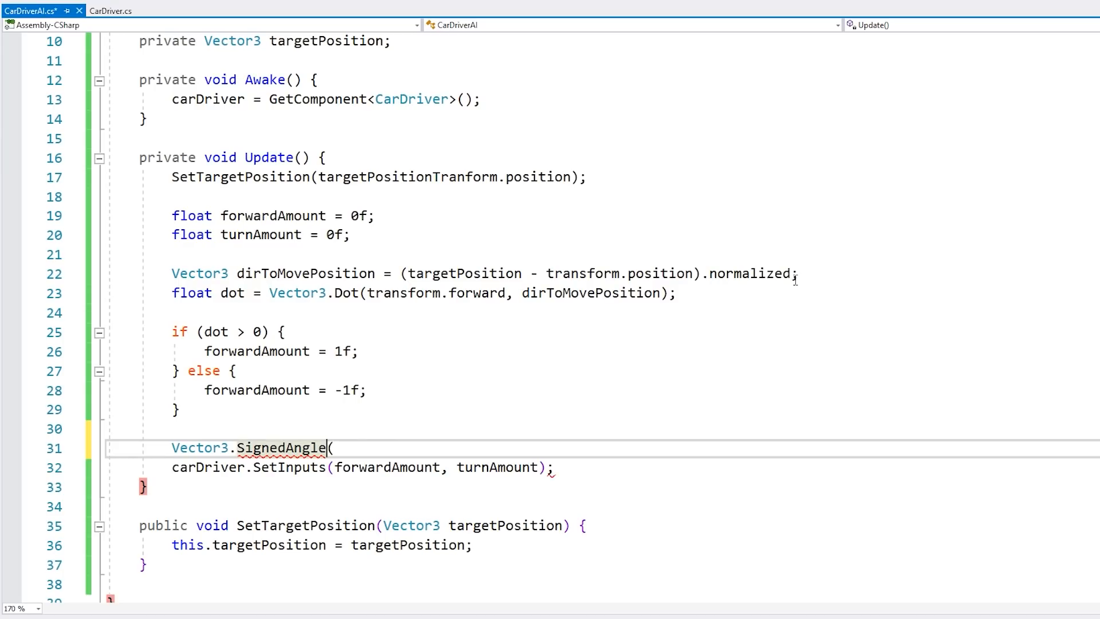
text(()
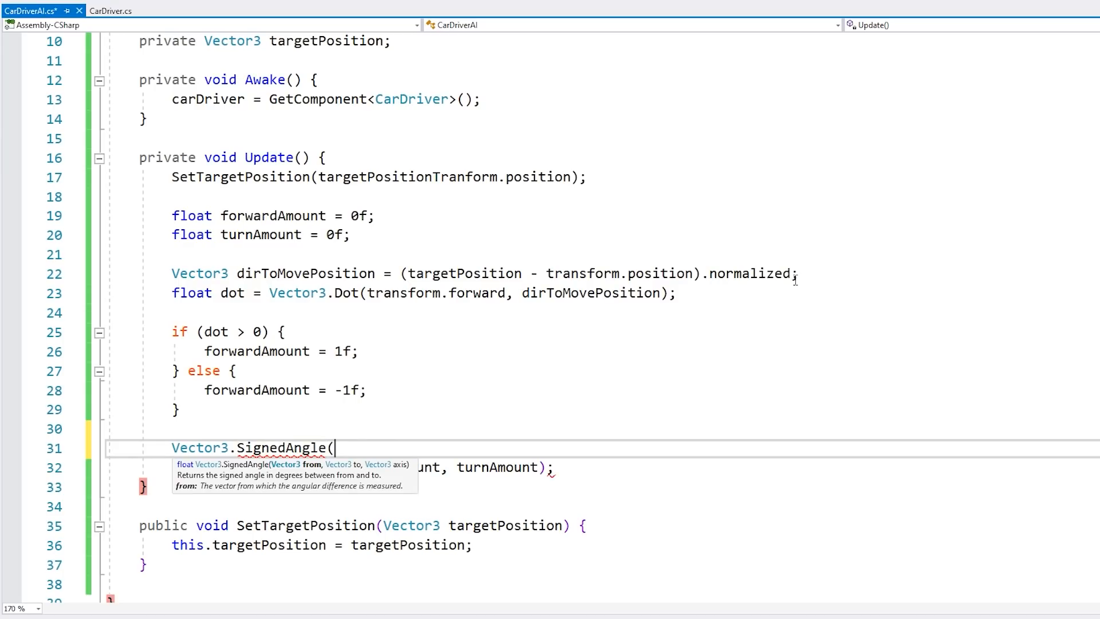
text(transform.forward,)
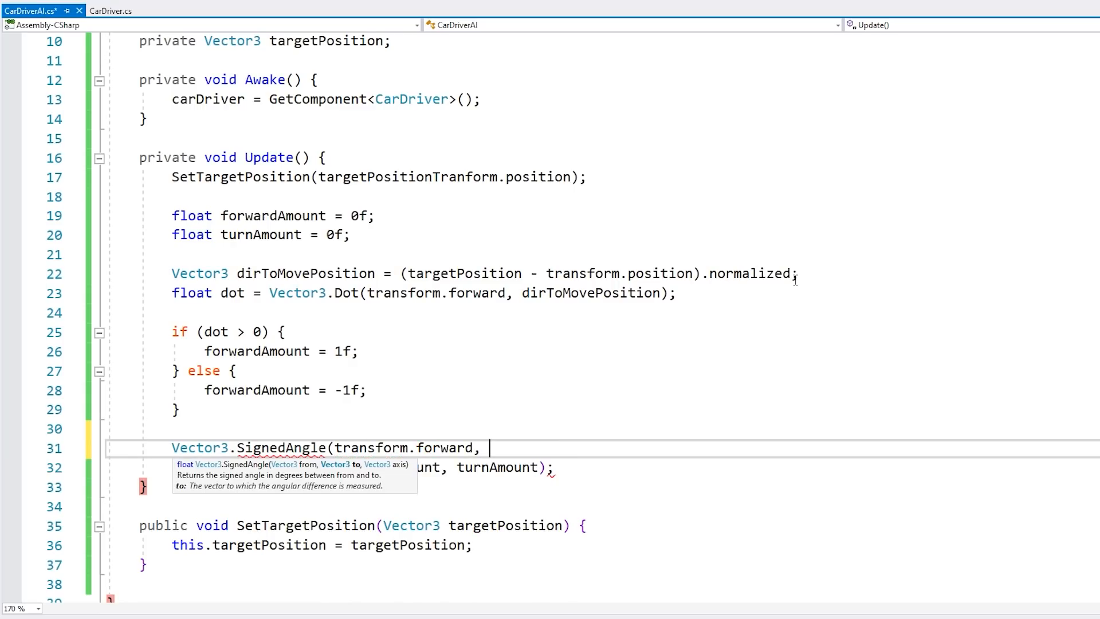
text(dirToMovePosition,)
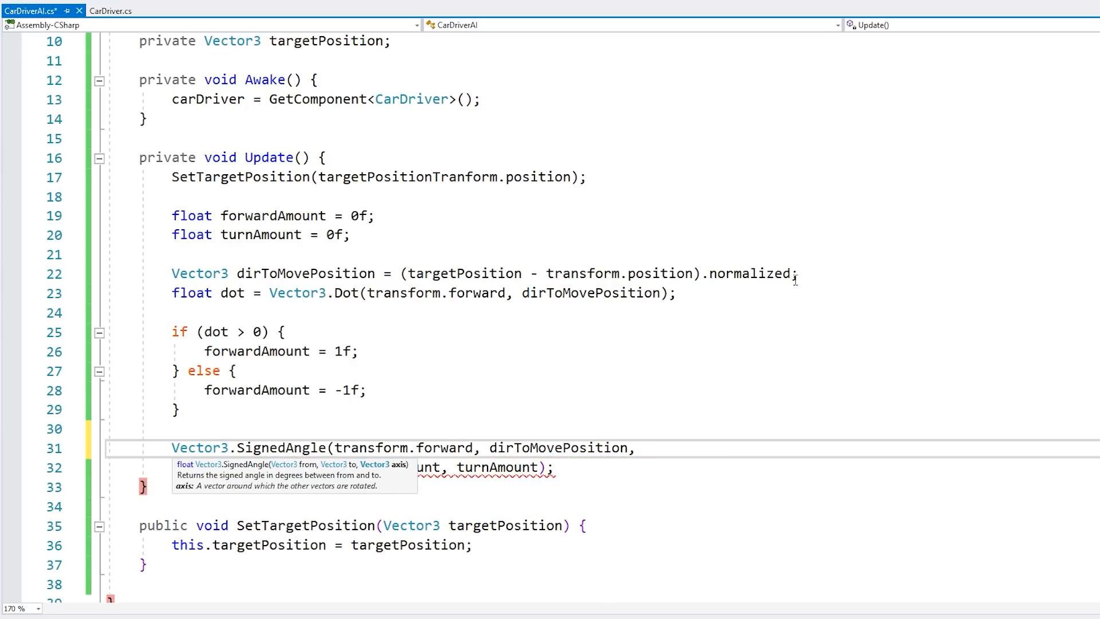
text(Vector3.)
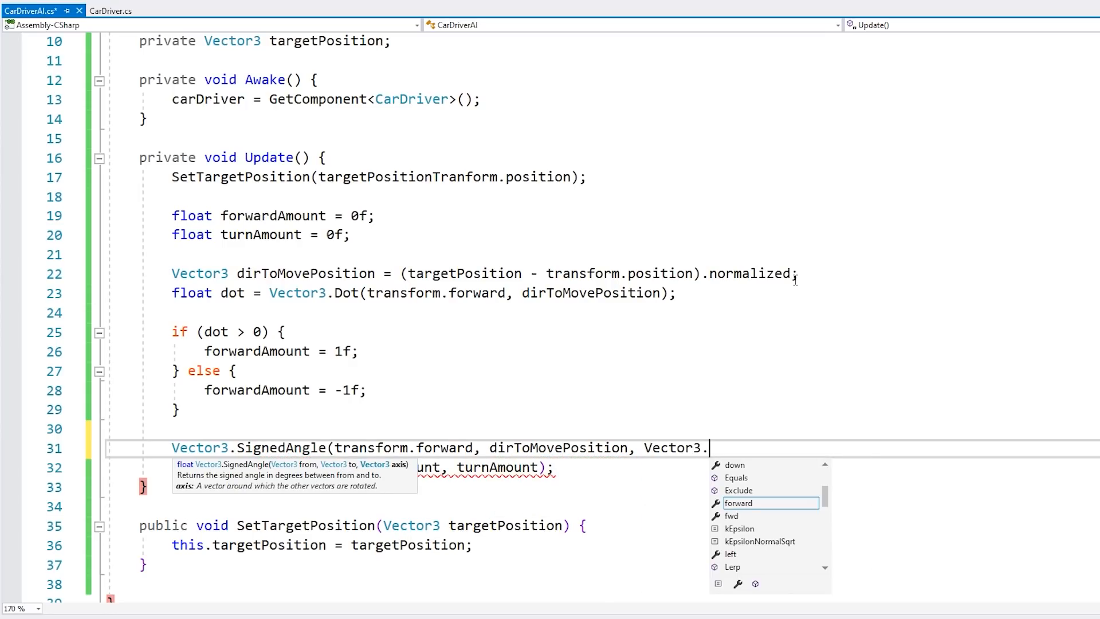
text(up);)
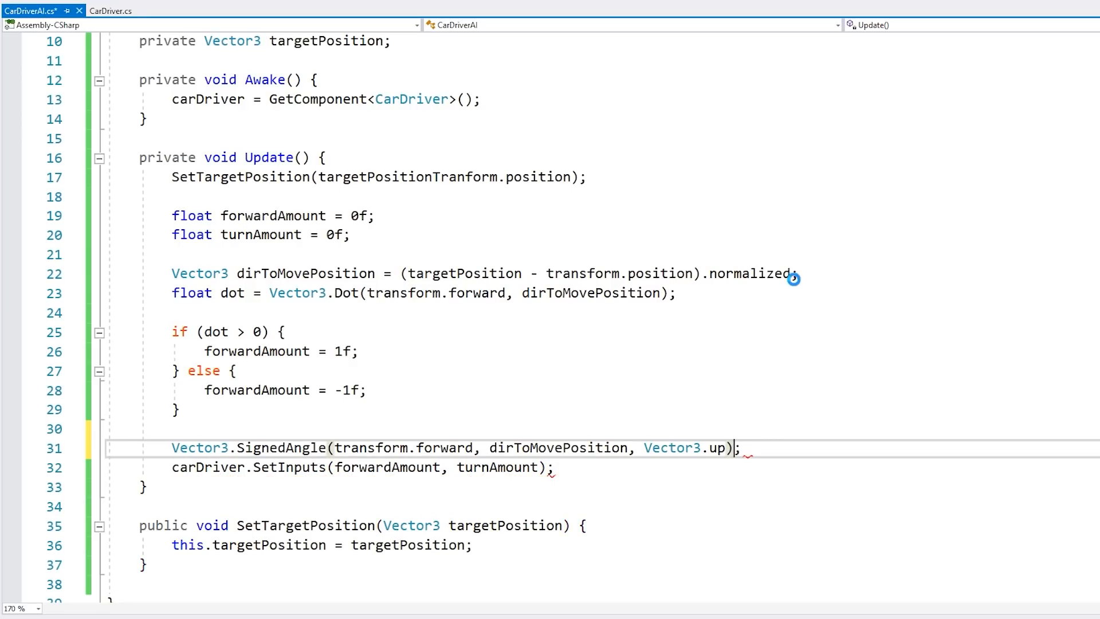
Store the angle in angleToDir, log it, and comment out carDriver.SetInputs.
text(float angle)
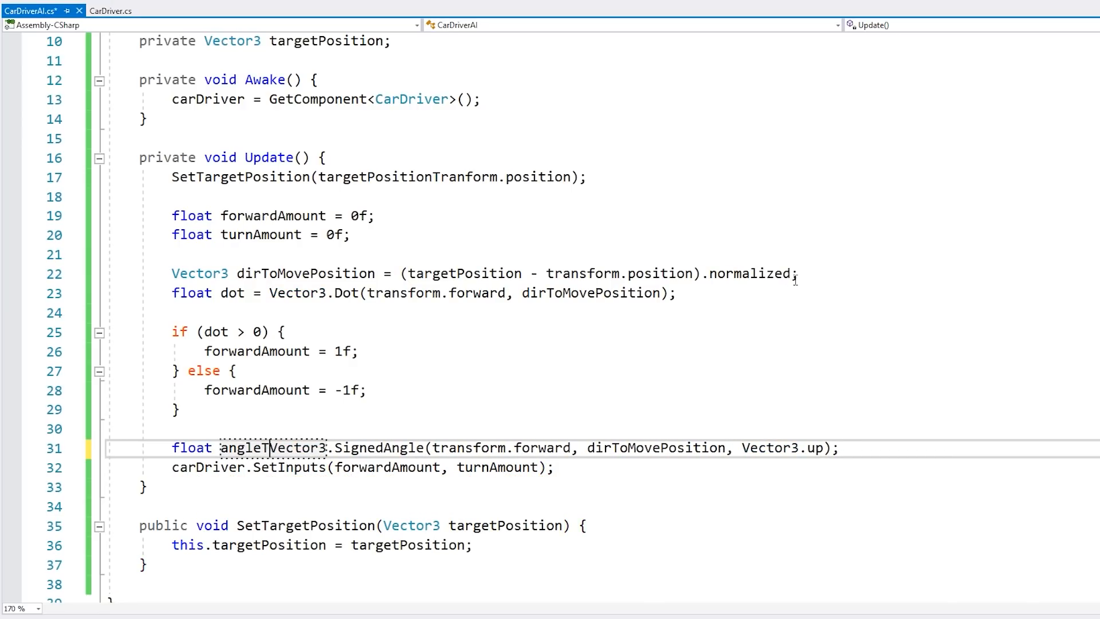
text(ToDir =)
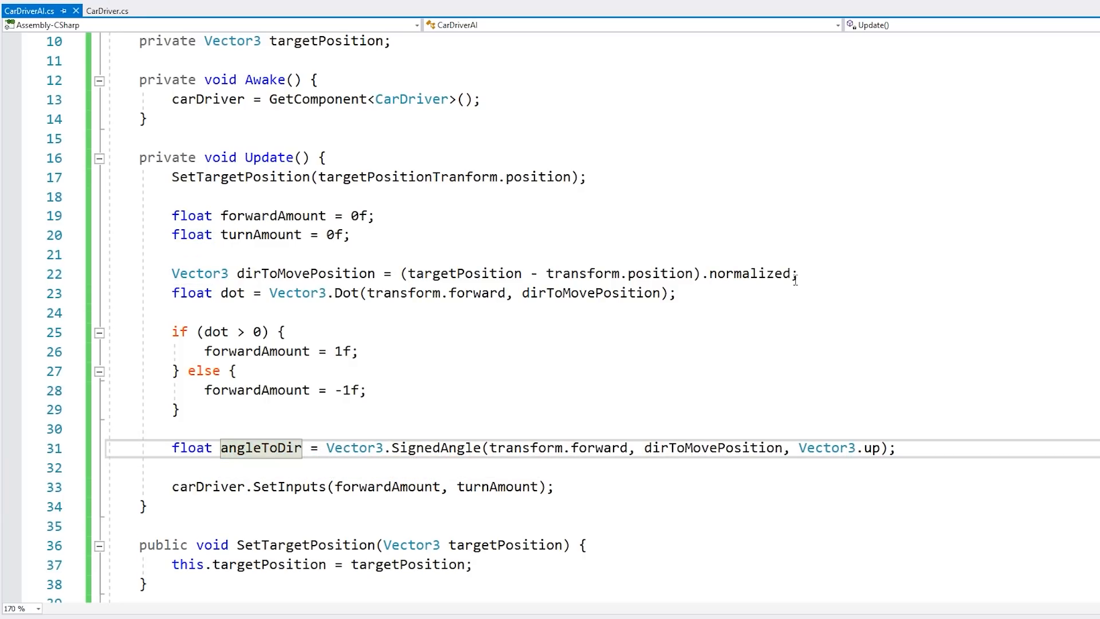
text(Debug.Log(angleToDir);)
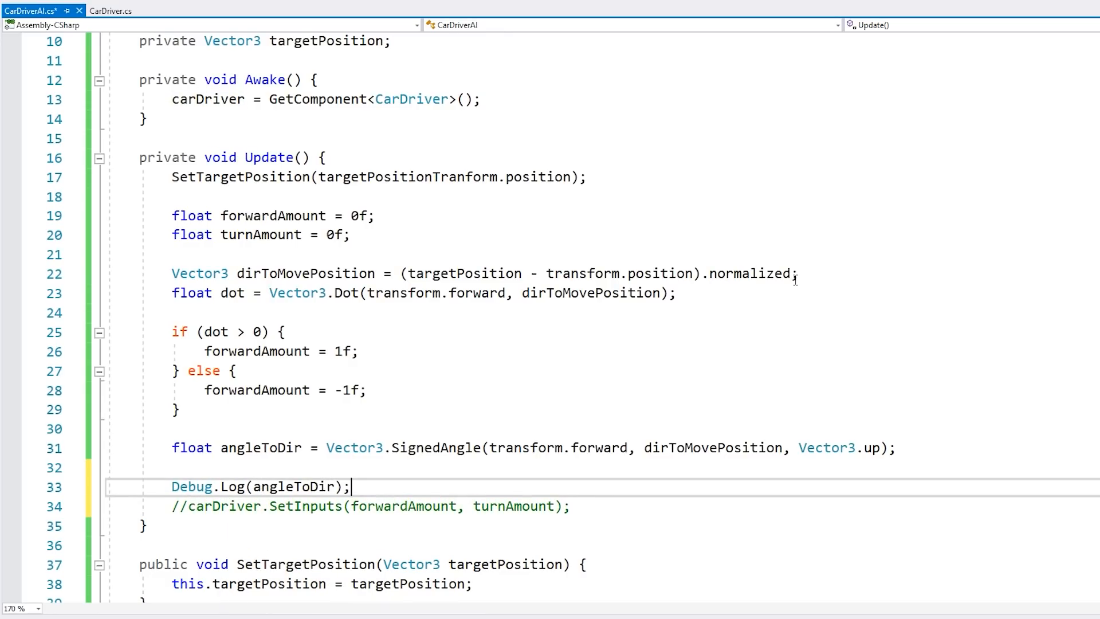
click(119, 609)
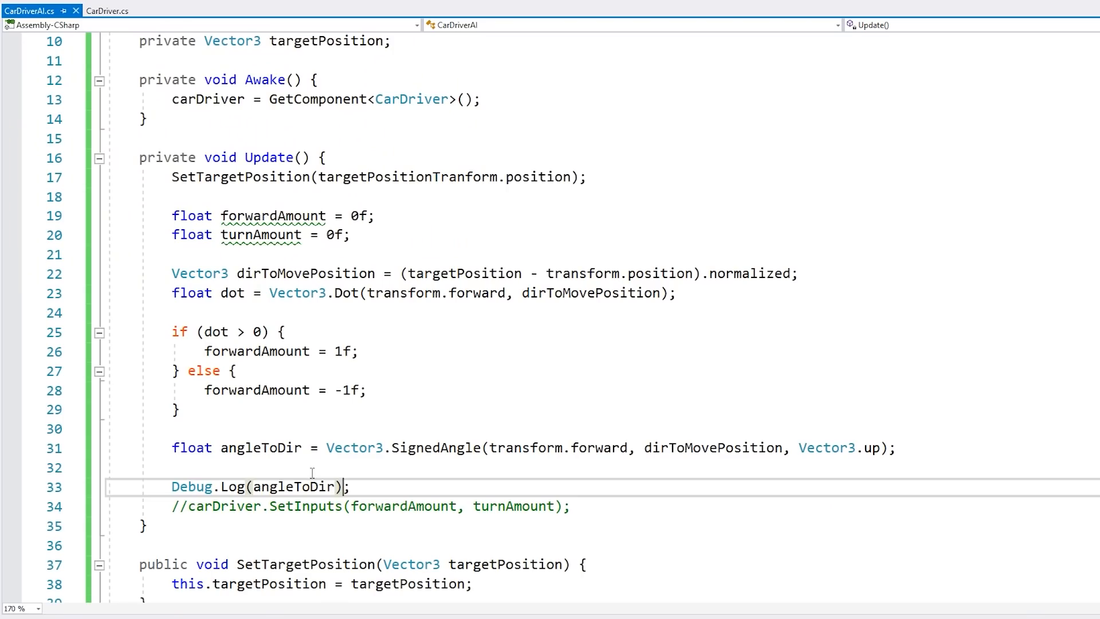
Set turnAmount to 1f for positive angleToDir, else -1f, and uncomment SetInputs.
text(if (angl)
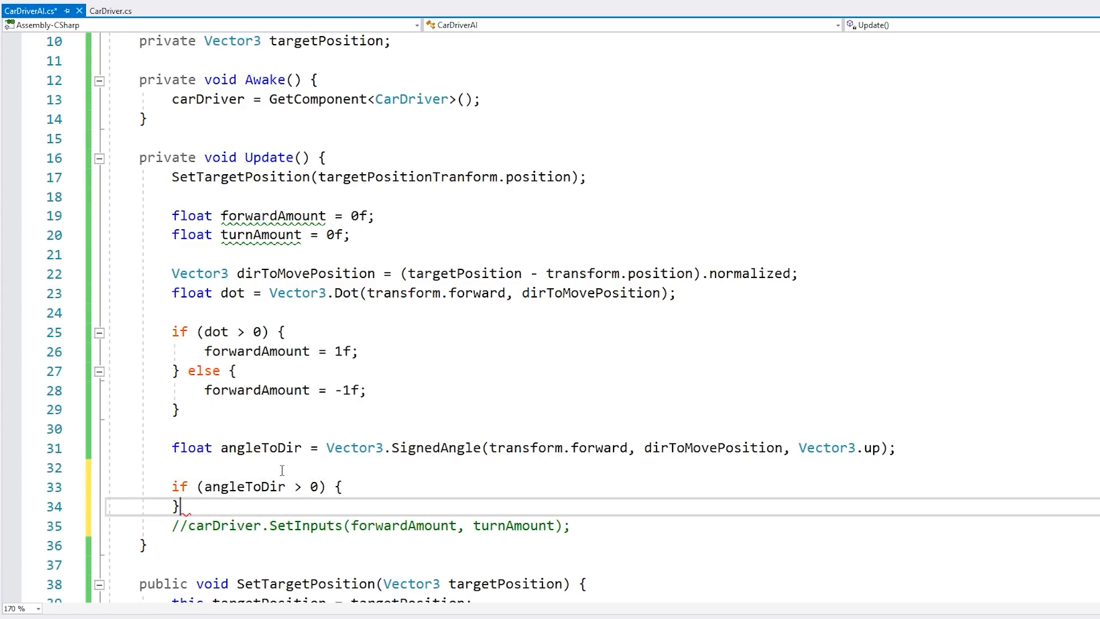
text(turnAmount = 1f;)
text( else {)
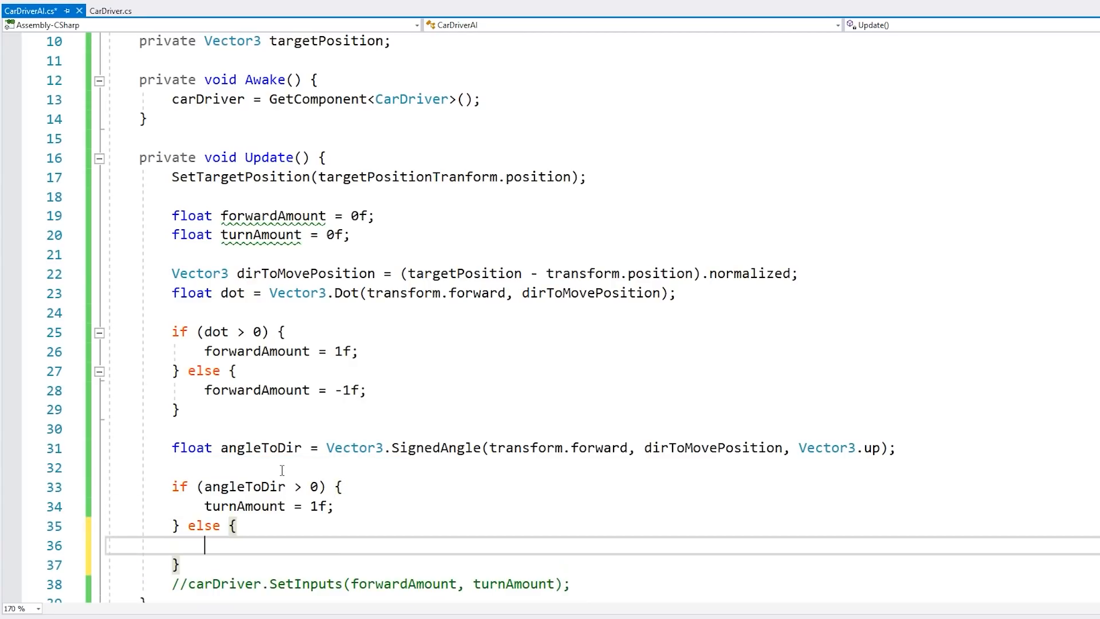
text(turnAmount =)
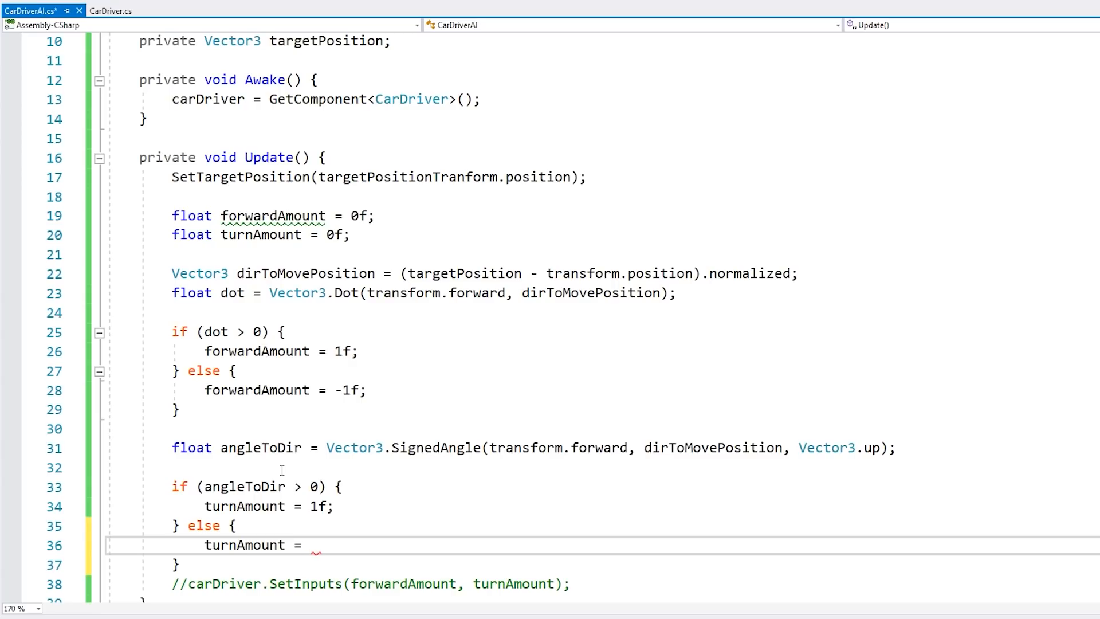
text(-1f;)
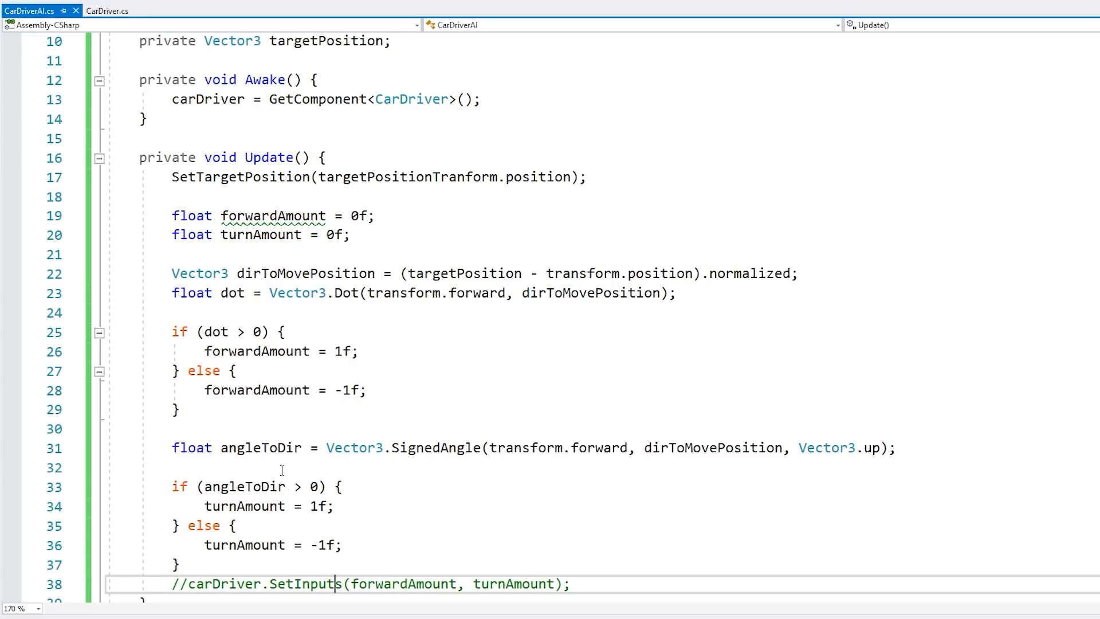
click(183, 583)
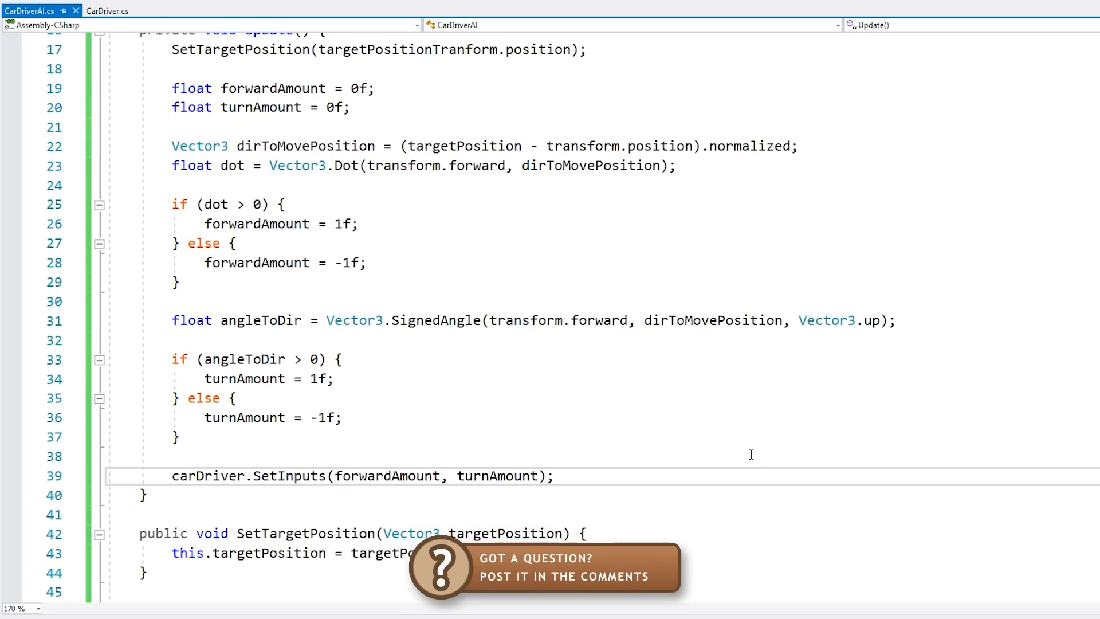
mouse_move(625, 441)
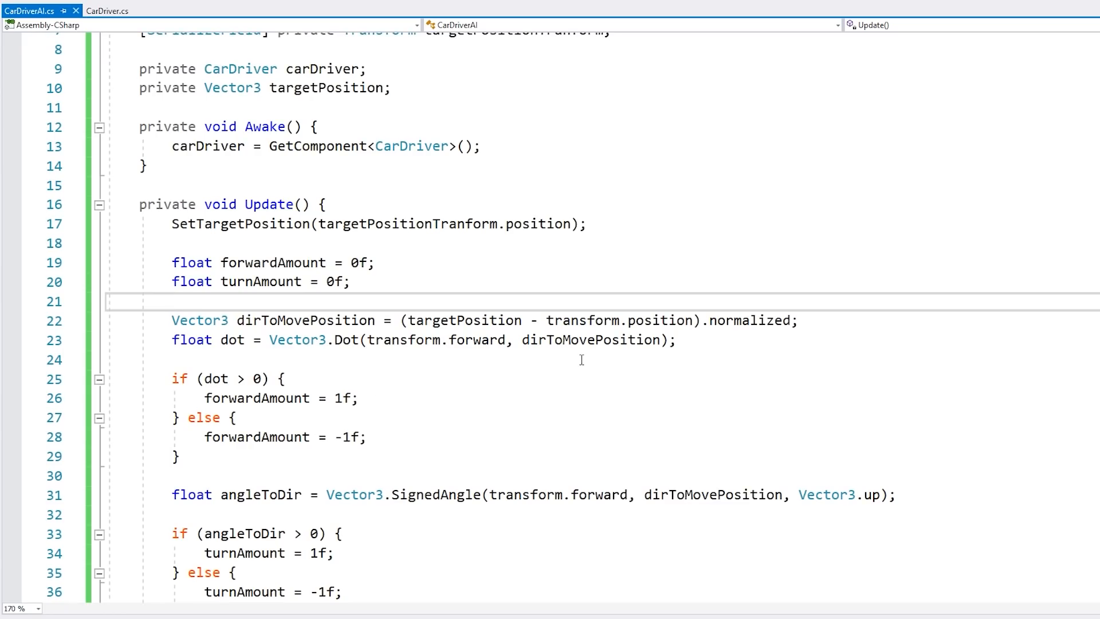
Compute distanceToTarget as Vector3.Distance between the car and targetPosition.
text(float distanc)
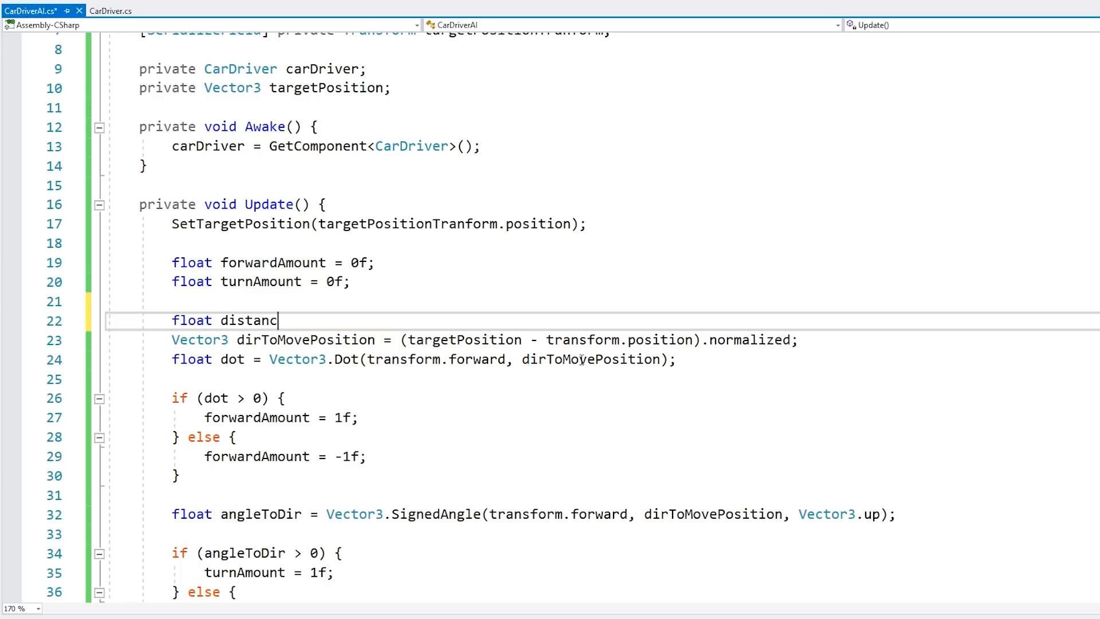
text(eToTarg)
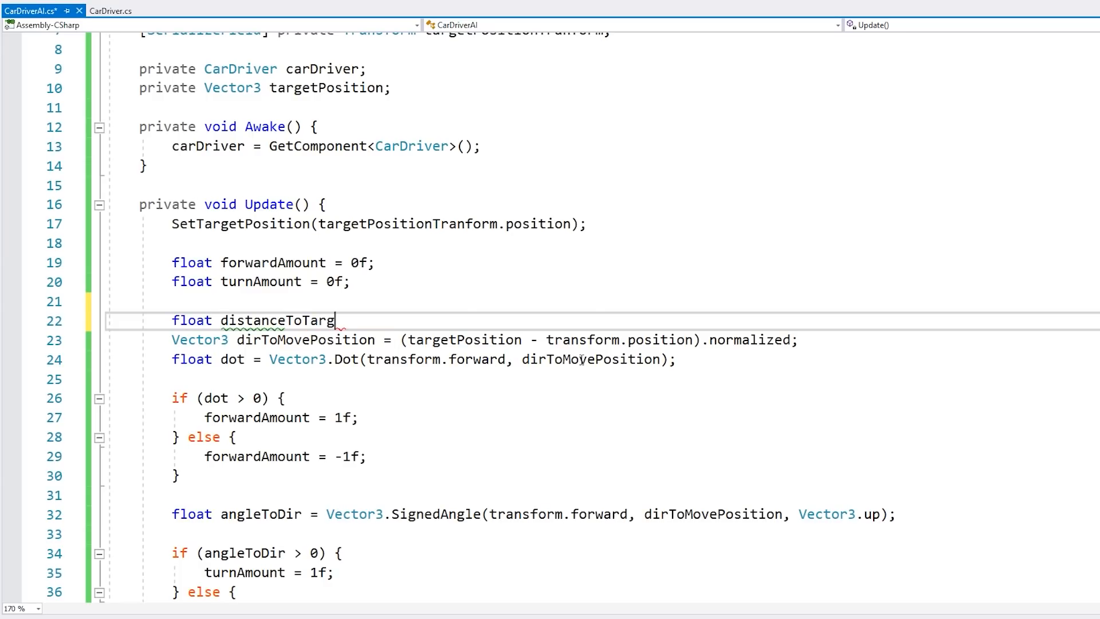
text(et = Vector3.Di)
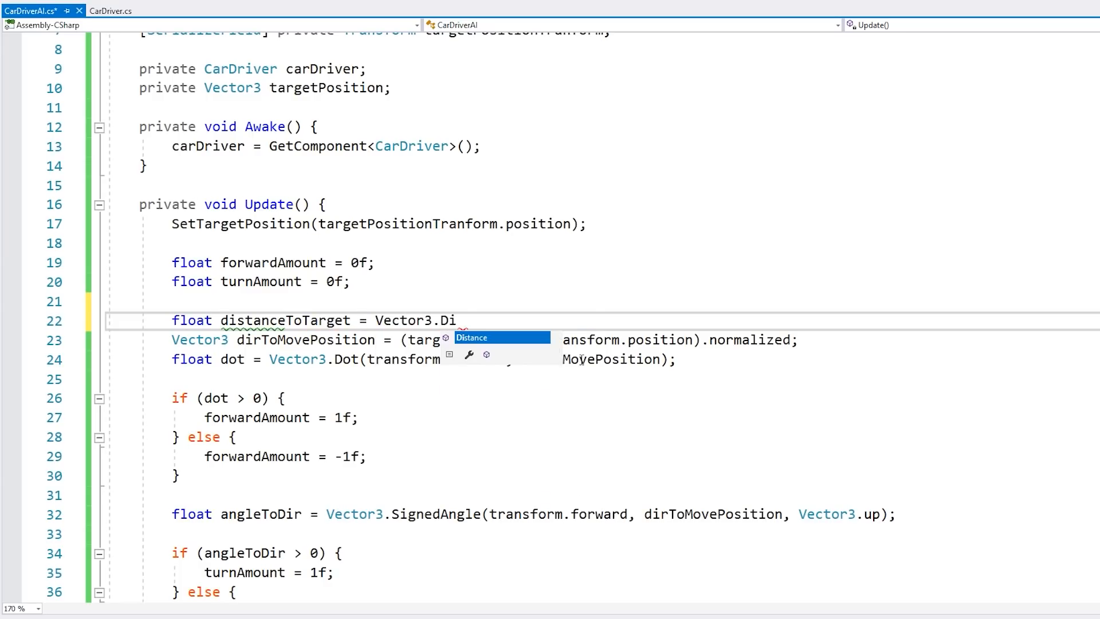
text(stance(transform.position, target)
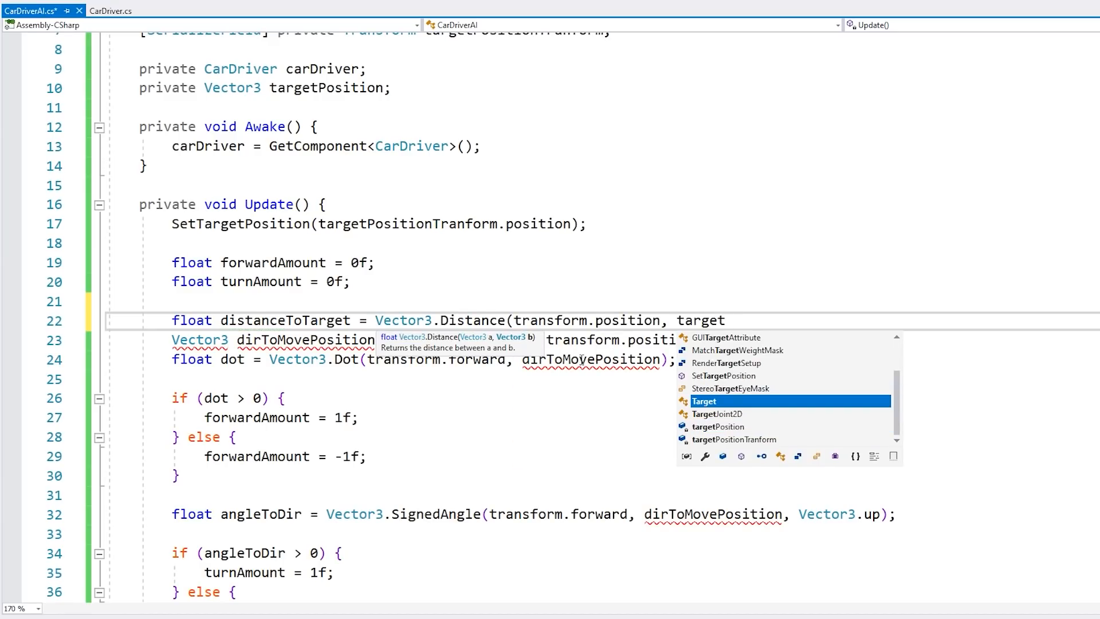
key(Tab)
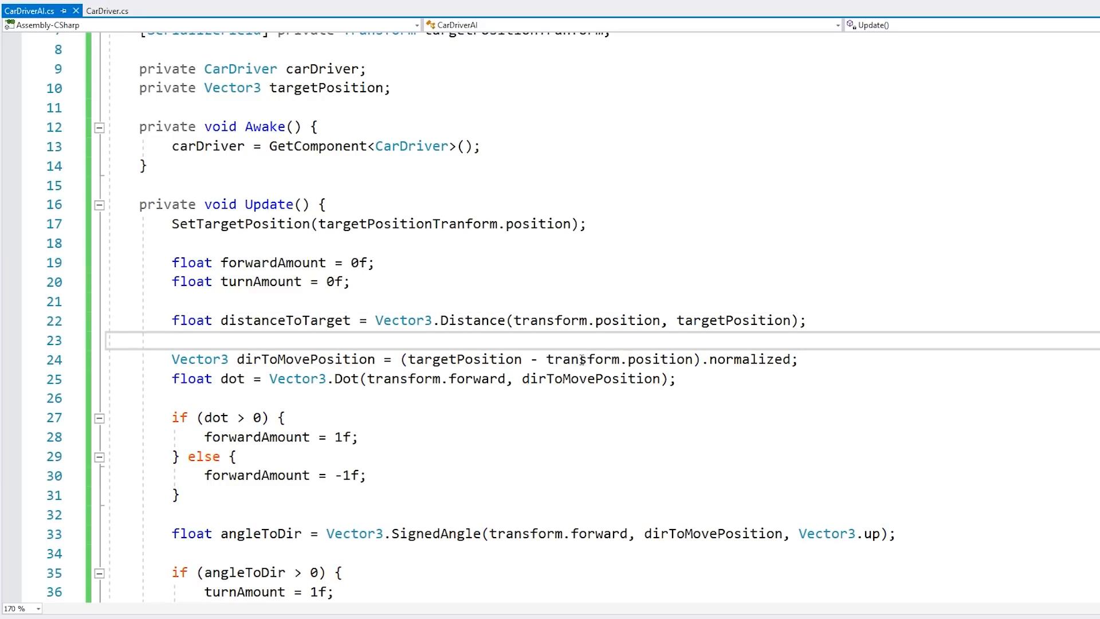
Add reachedTargetDistance 7f and steer only beyond it, zeroing forward and turn amounts otherwise.
text(float reache)
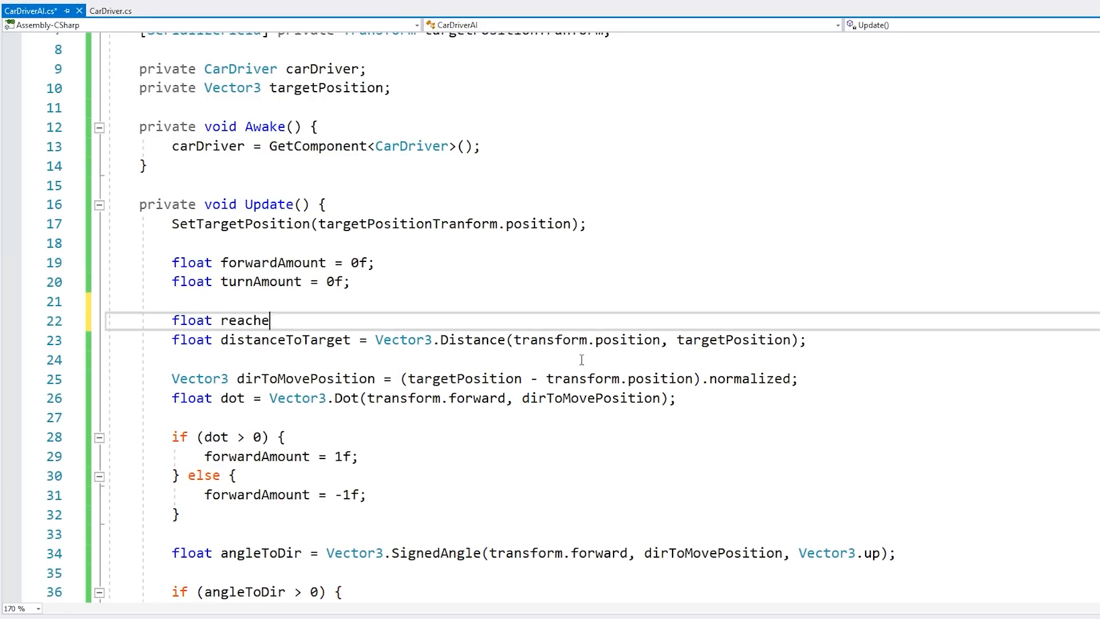
text(dTargetDistan)
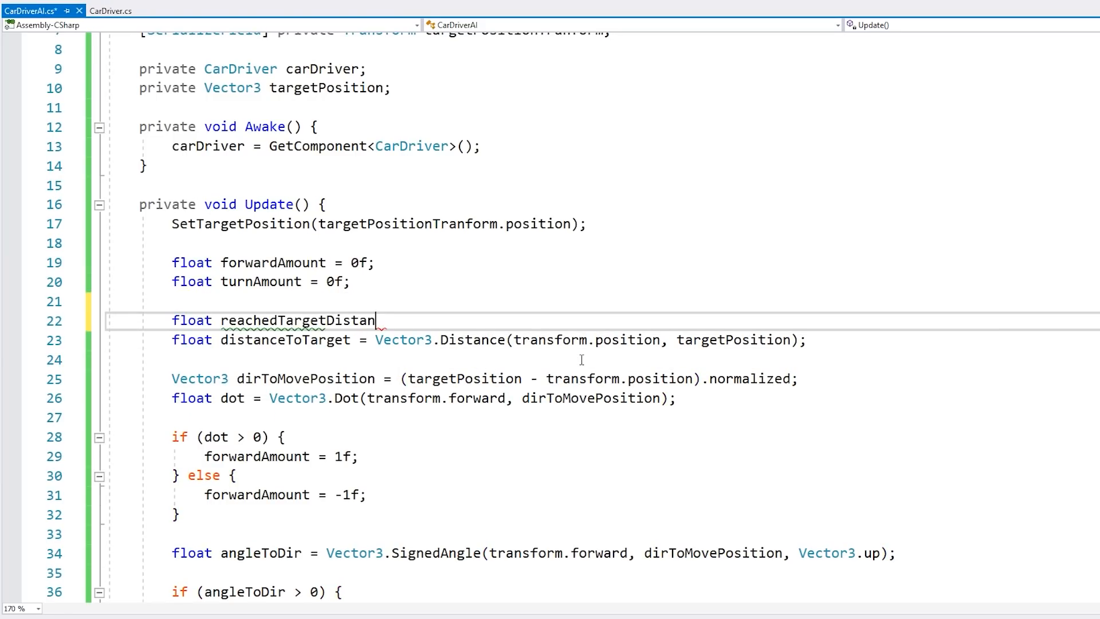
text(ce = 10f;)
click(601, 359)
text(if (distanceToTarget)
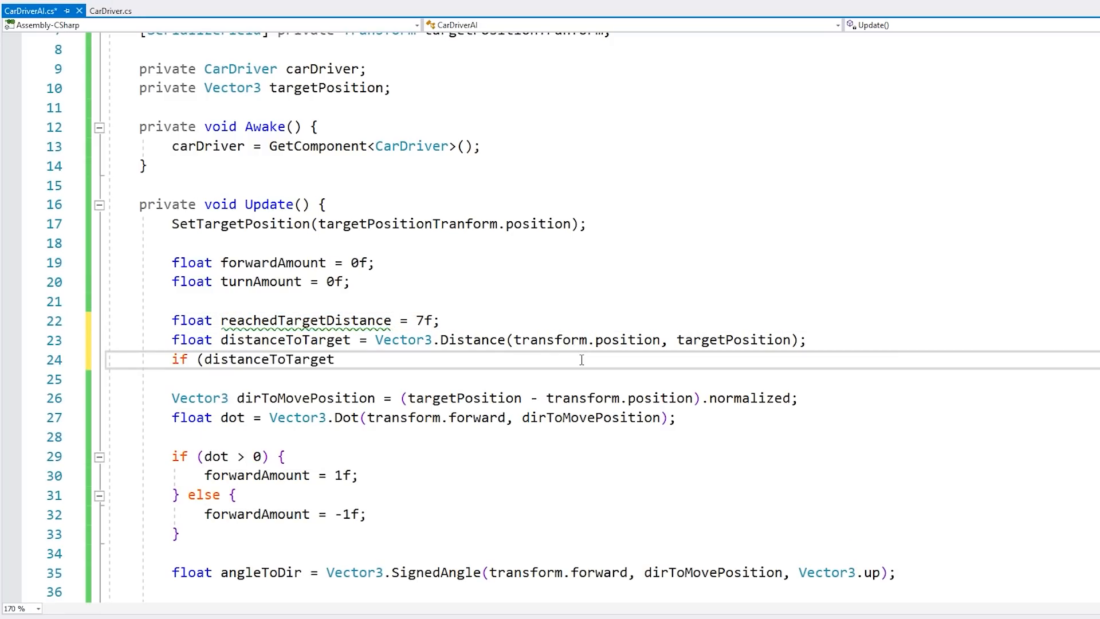
text(> reachedTargetDistance) {)
click(602, 379)
text(// Still too far, keep going)
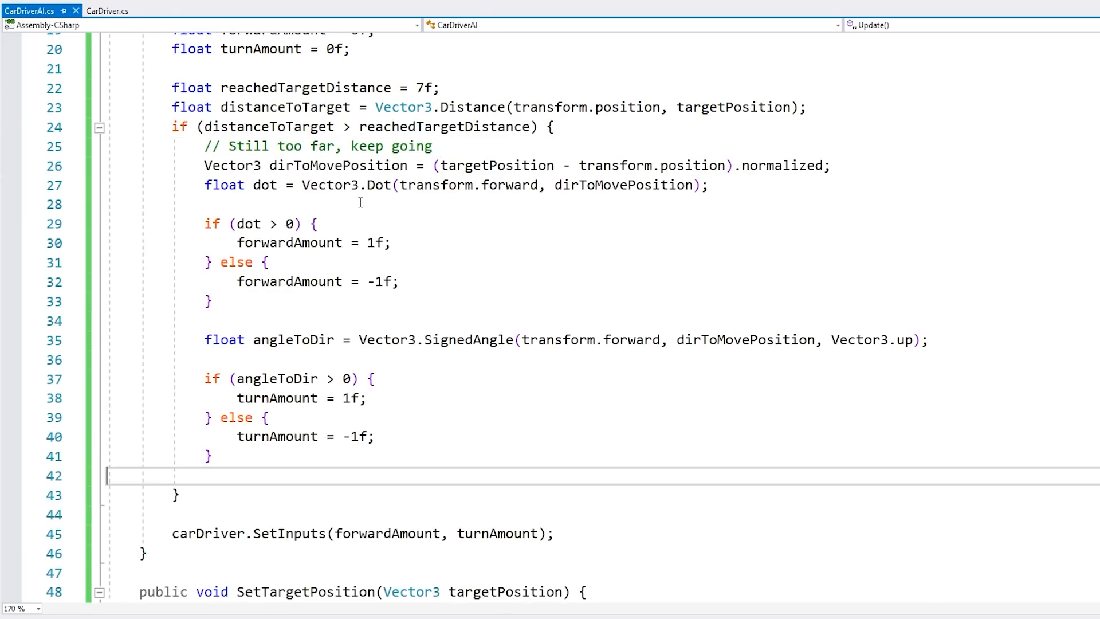
text(} else {)
text(// Reached targe)
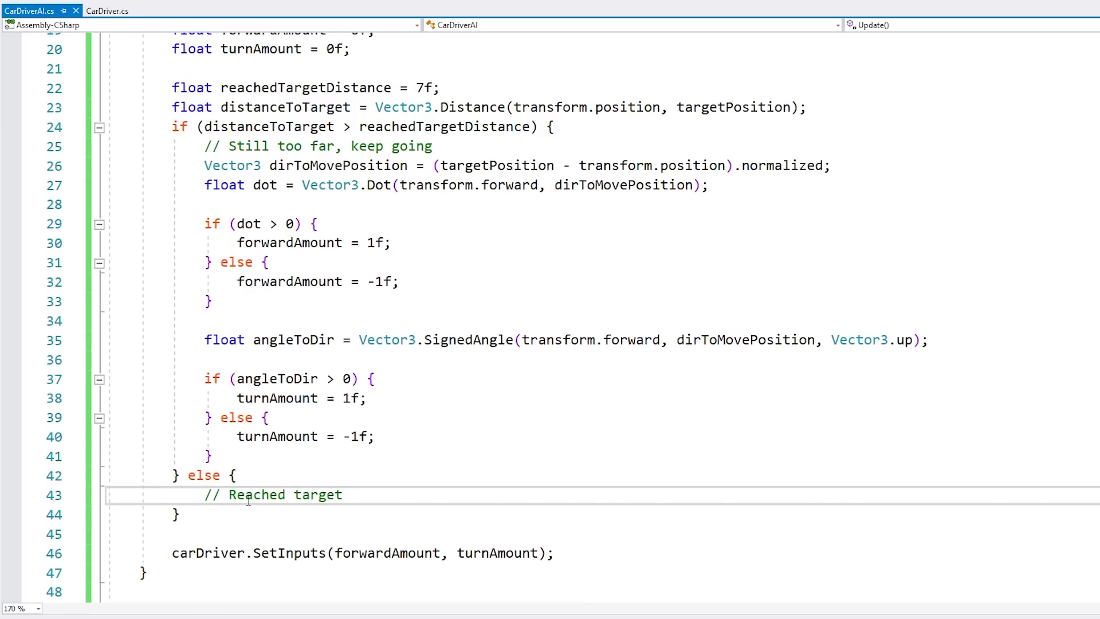
text(turna)
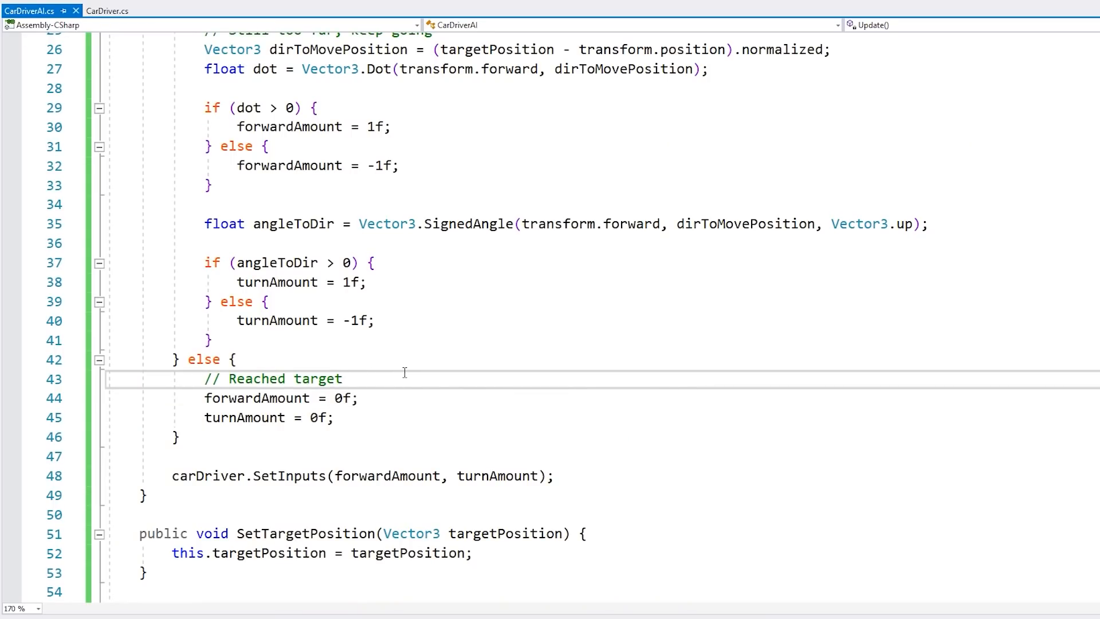
Add if (carDriver.GetSpeed() > 15f) setting forwardAmount = -1f in the reached-target branch.
text(if (carDriver.GetSpeed()
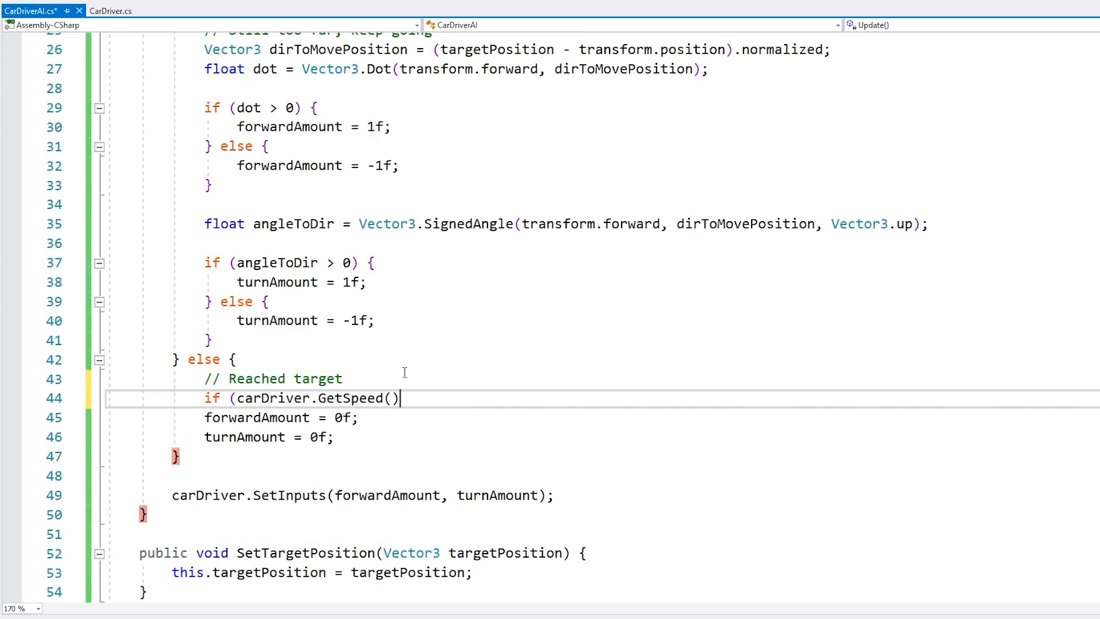
text(> 1)
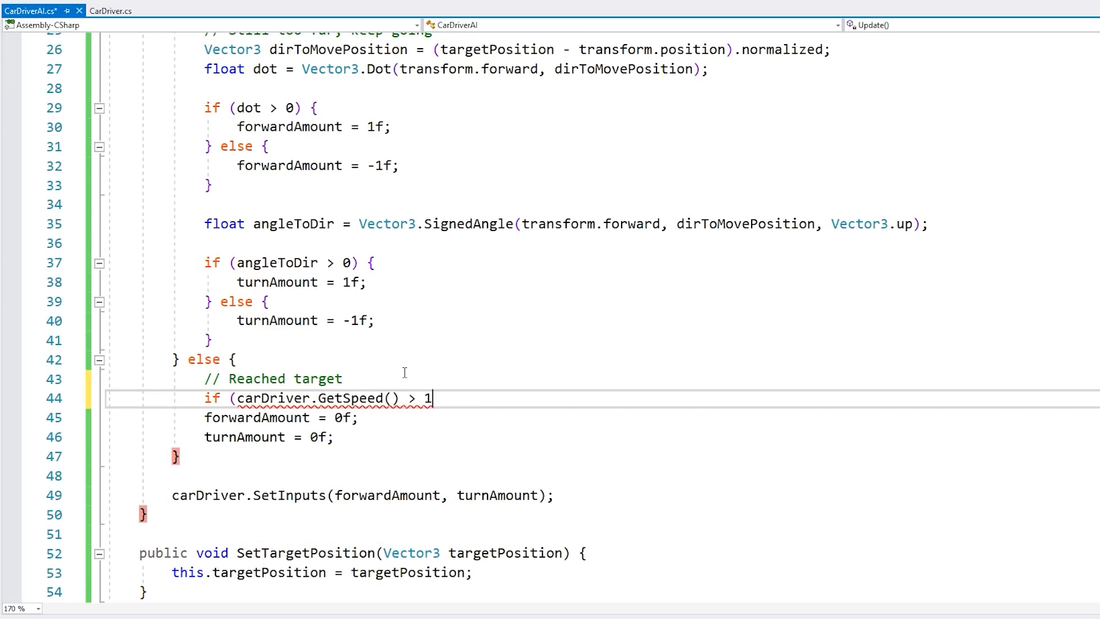
text(5f) {)
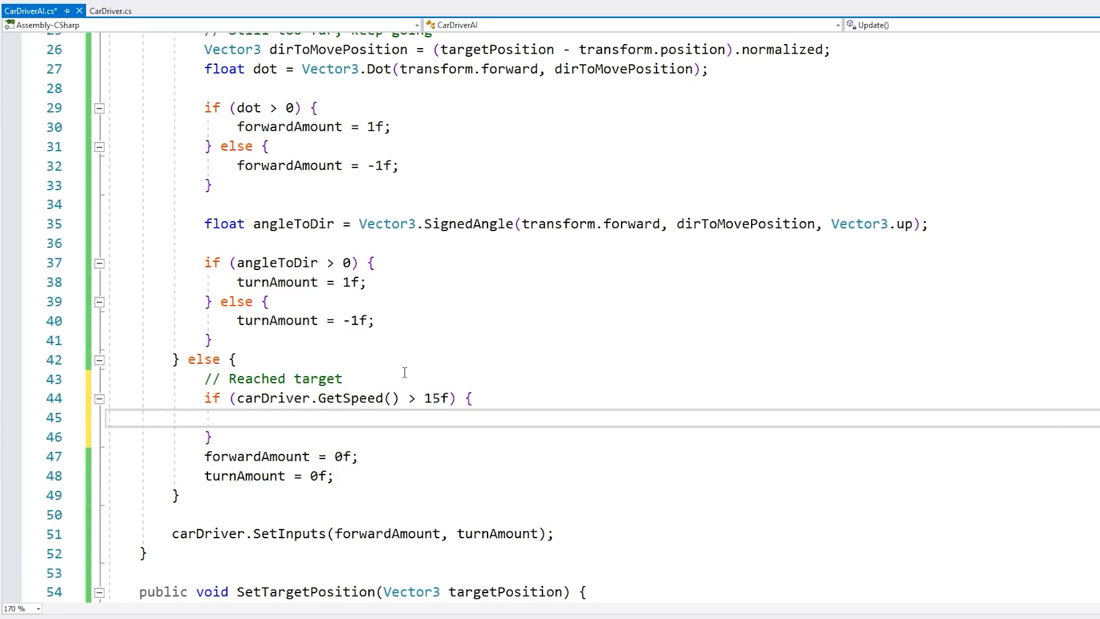
text(forwardAmount = -1)
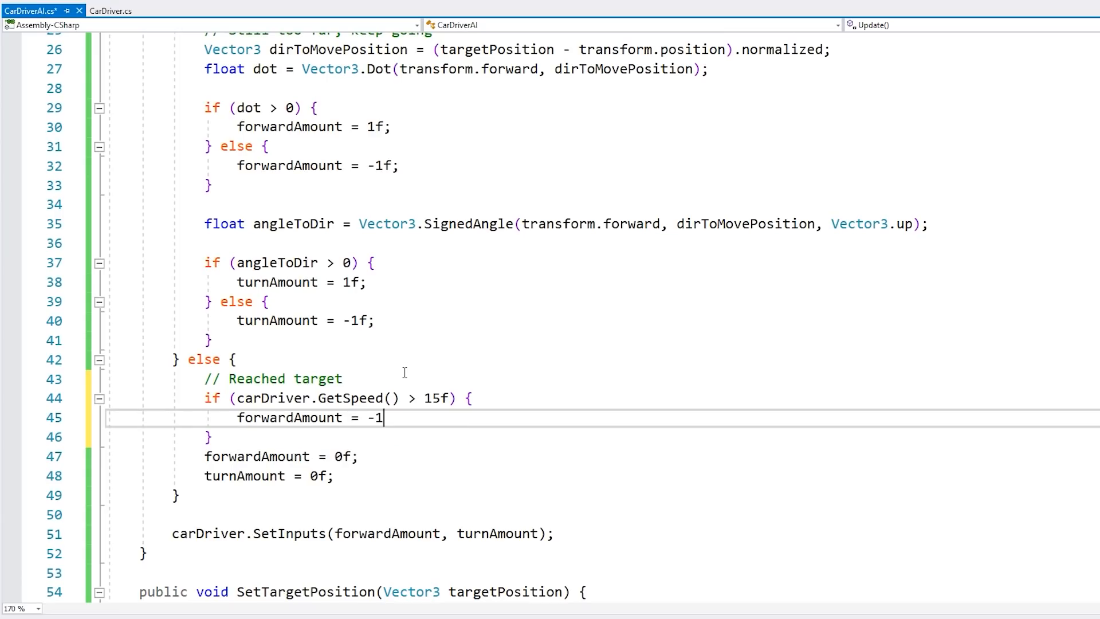
text(f;)
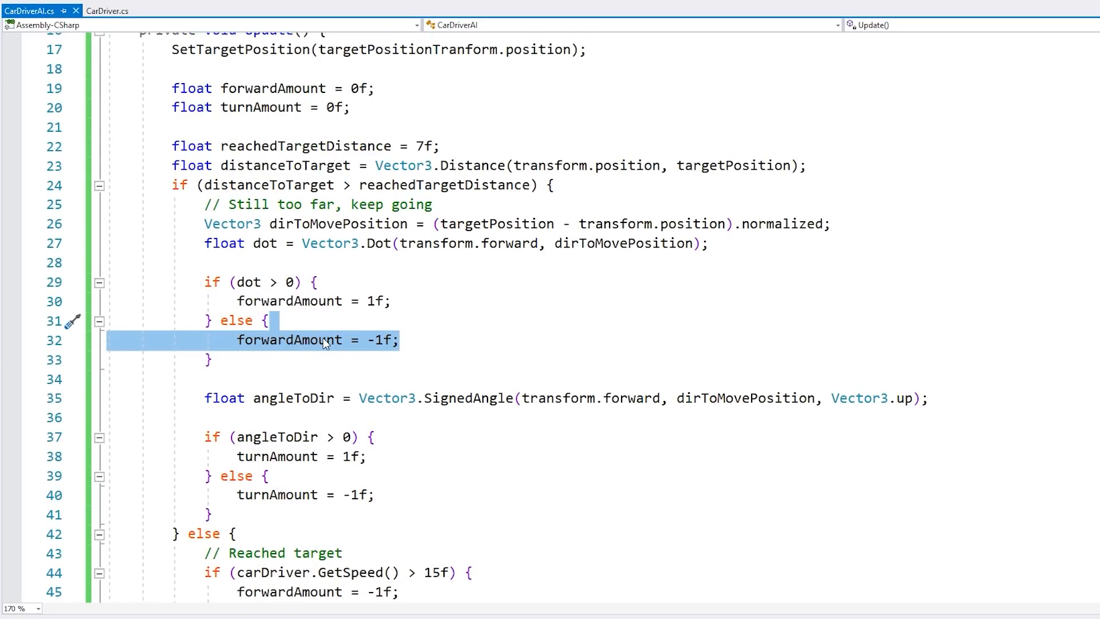
Add 'Target in front' and 'Target behind' comments and start an if (distanceToTarget …) check.
text(// Target behind)
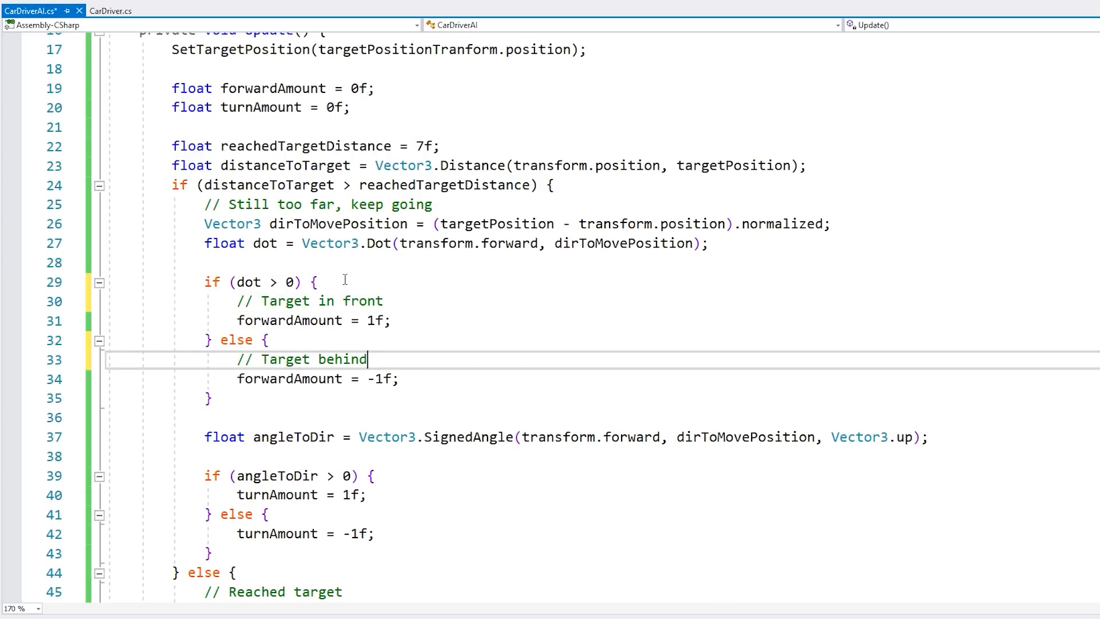
text(if (distanceToTarget > reverseDistance) {)
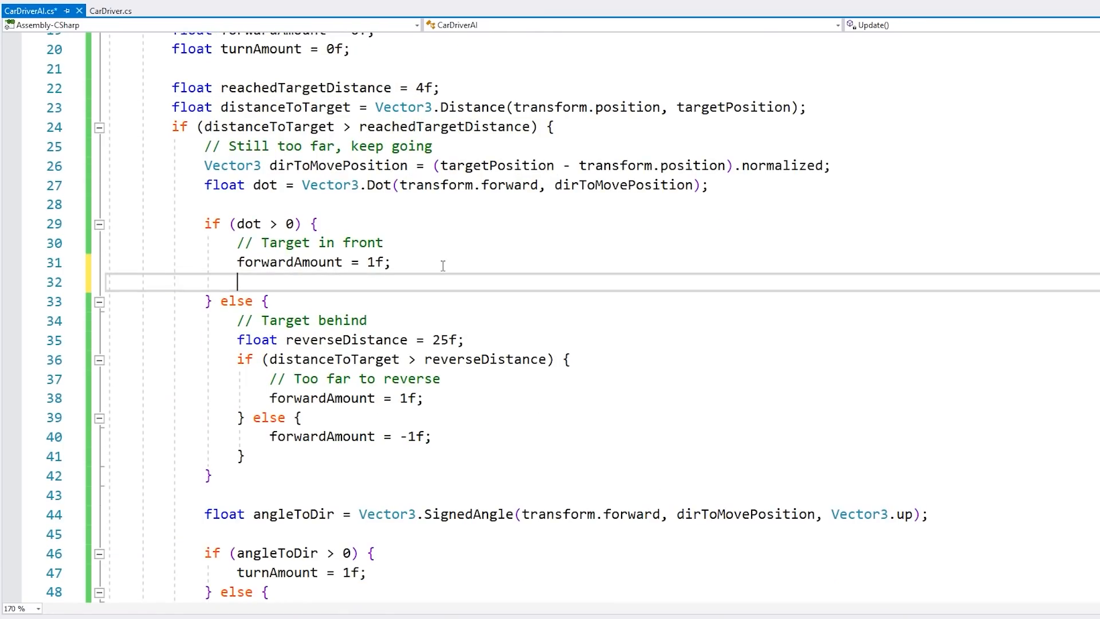
Declare stoppingDistance = 30f and stoppingSpeed = 50f for the front-target distance check.
text(if (distanceToTarget)
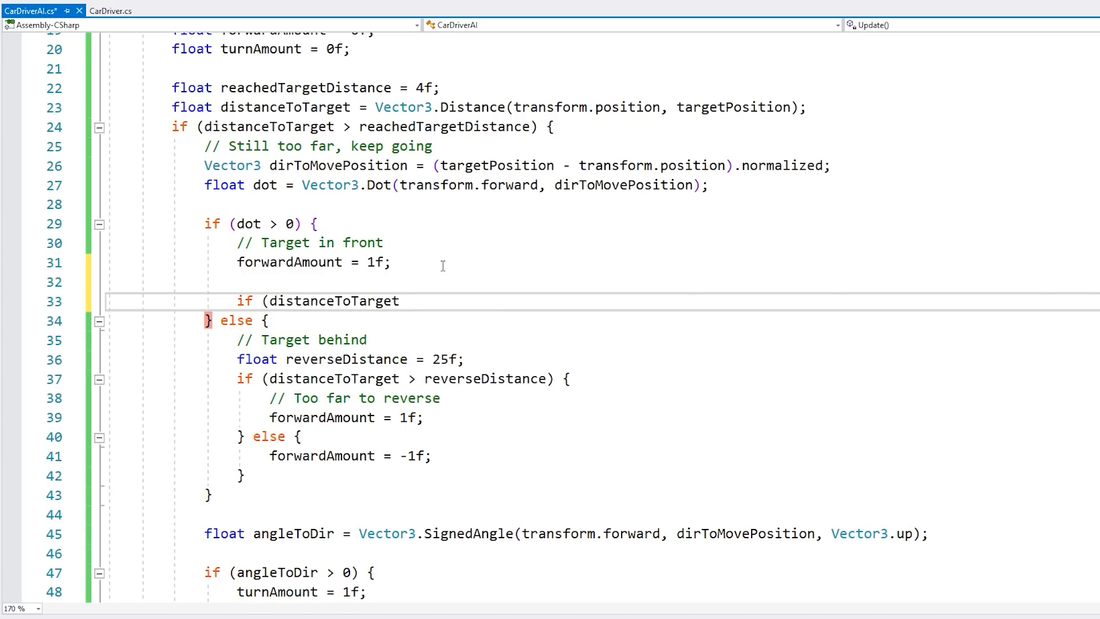
text(float stoppingDistance =)
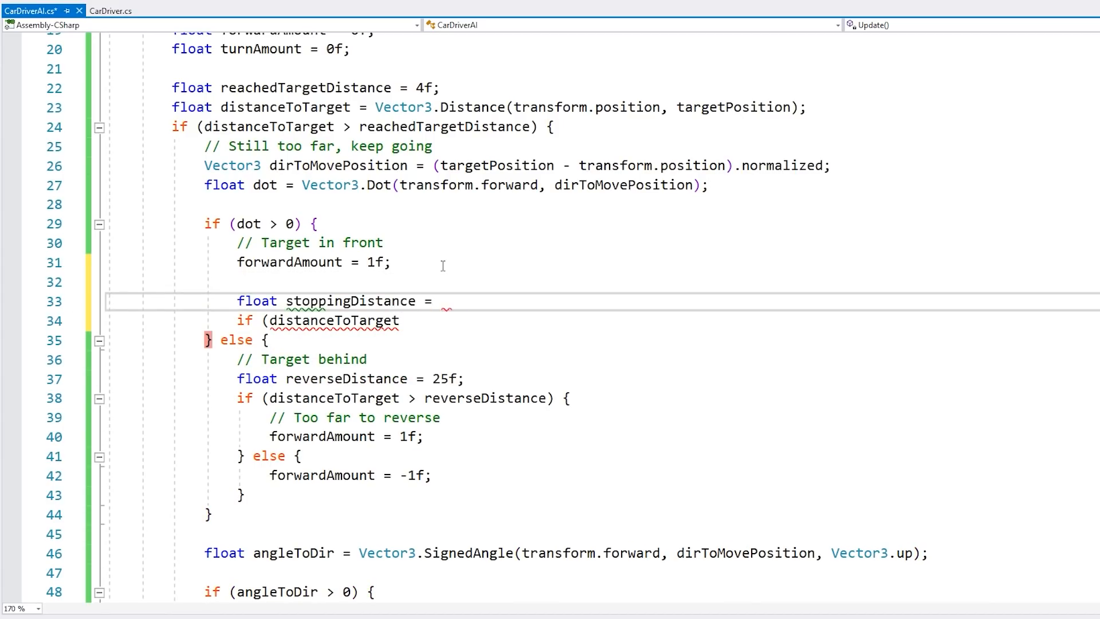
text(30f;)
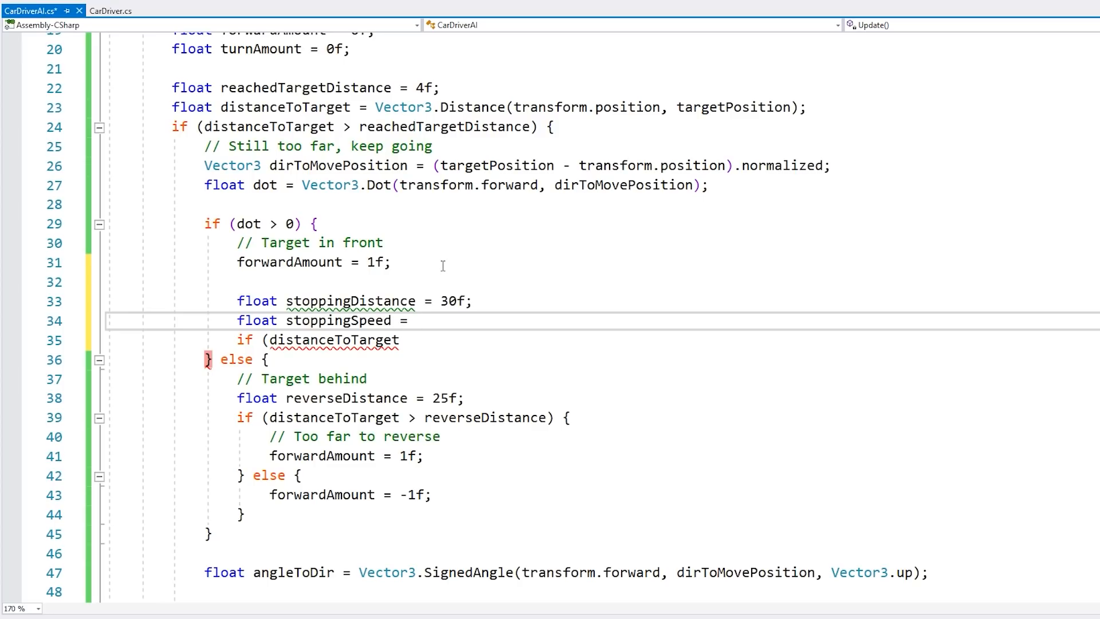
text(50f;)
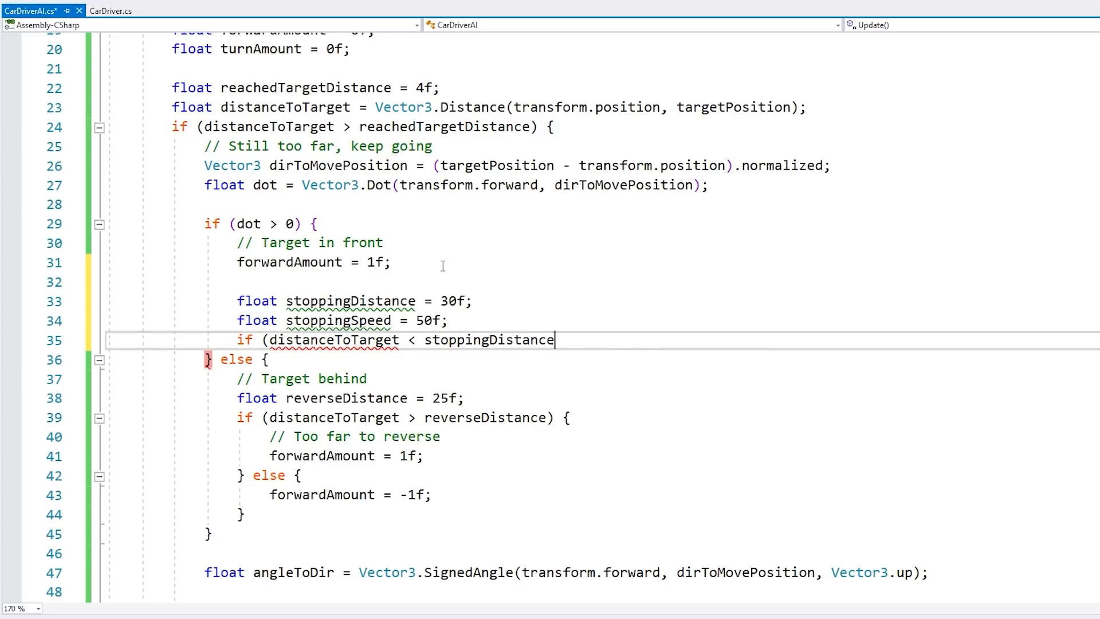
Finish the braking condition with speed > stoppingSpeed, commented 'Within stopping distance and moving forward too fast'.
text(&& carDriver.GetSpeed() > sp)
text(forwardAmount = -1f;)
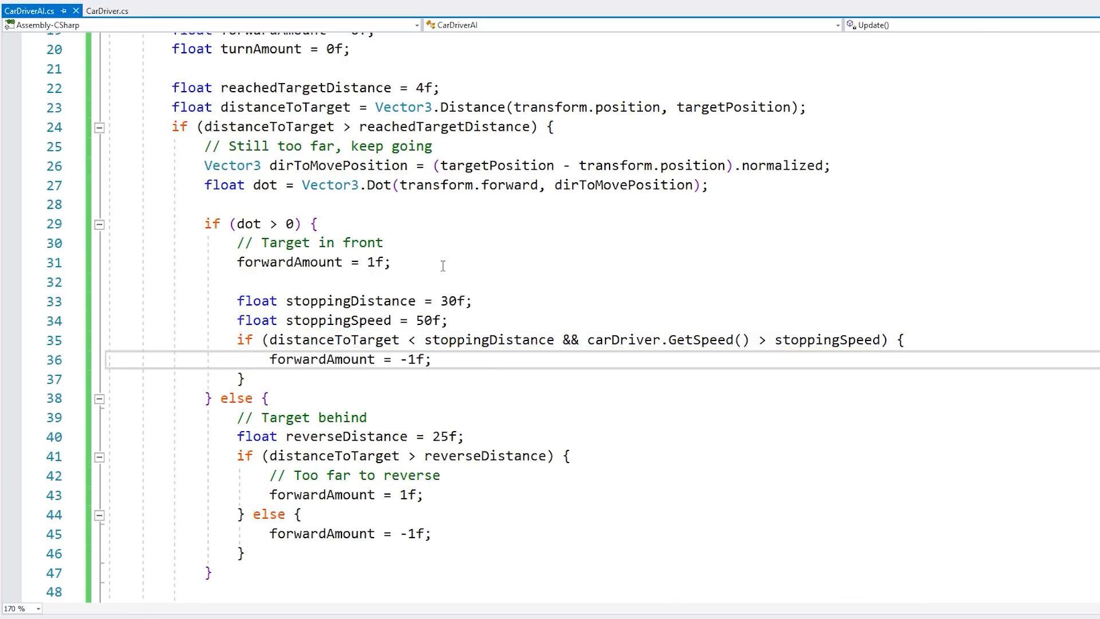
text(// Within stopping distance and mov)
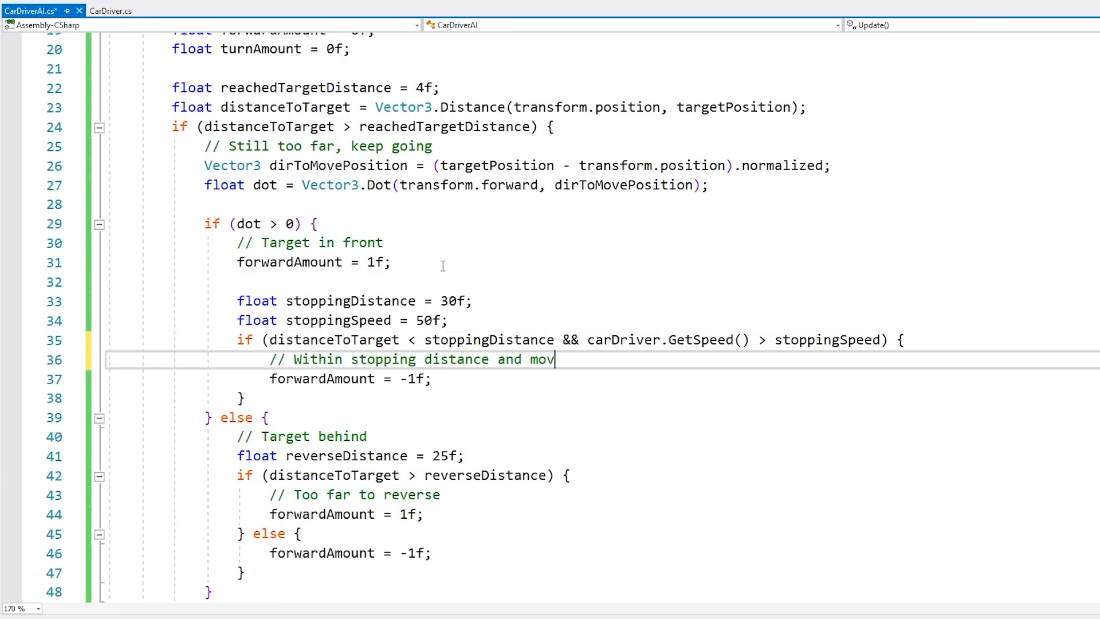
text(ing forward too fast)
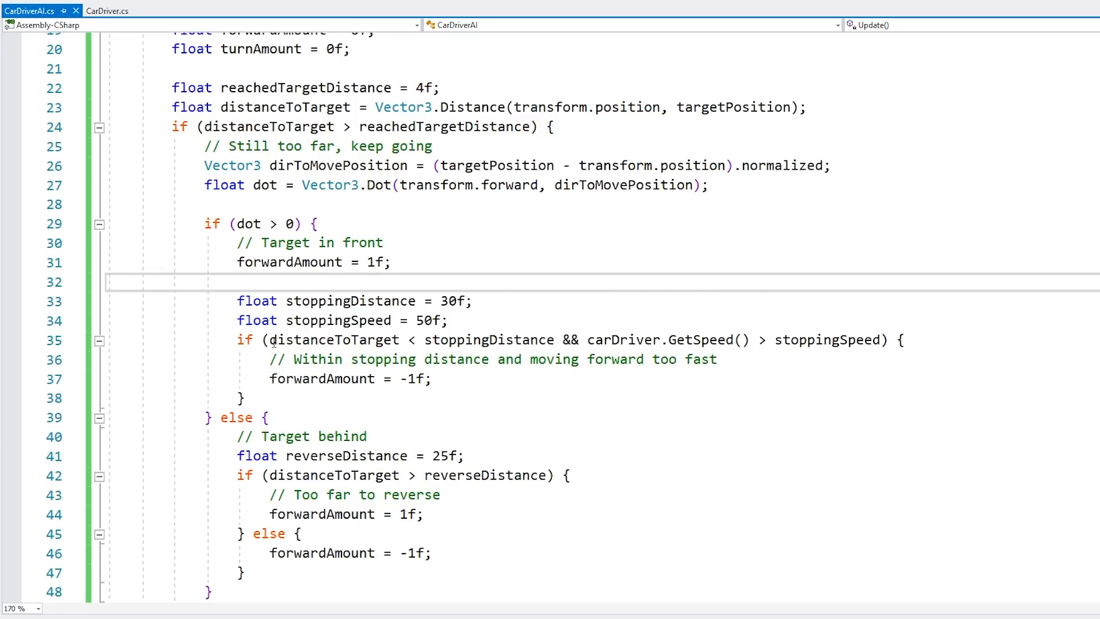
double_click(473, 340)
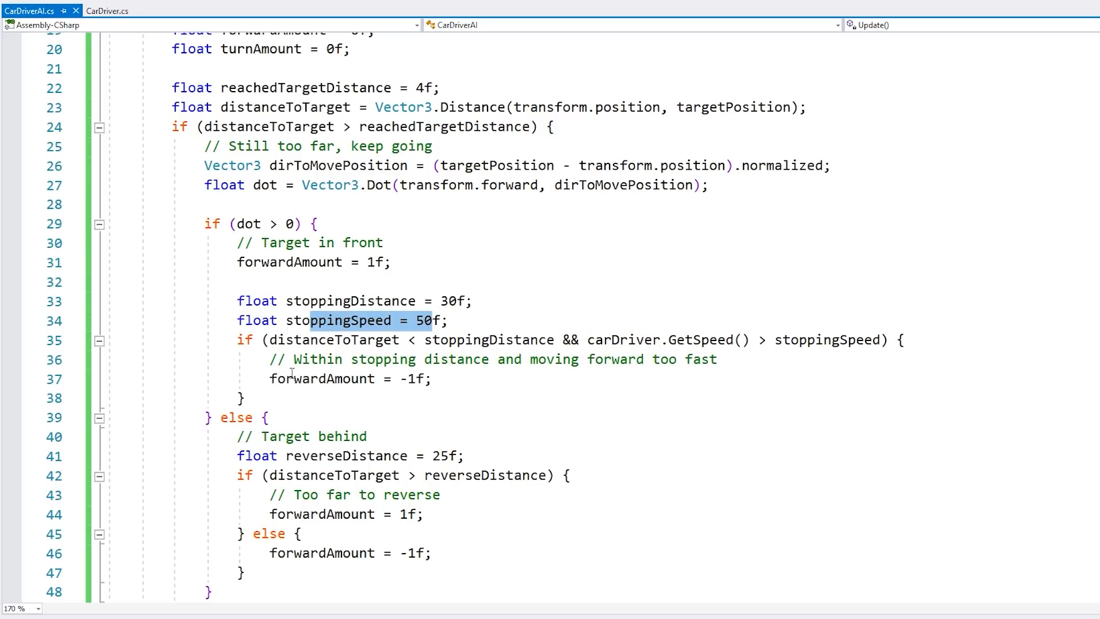
click(418, 379)
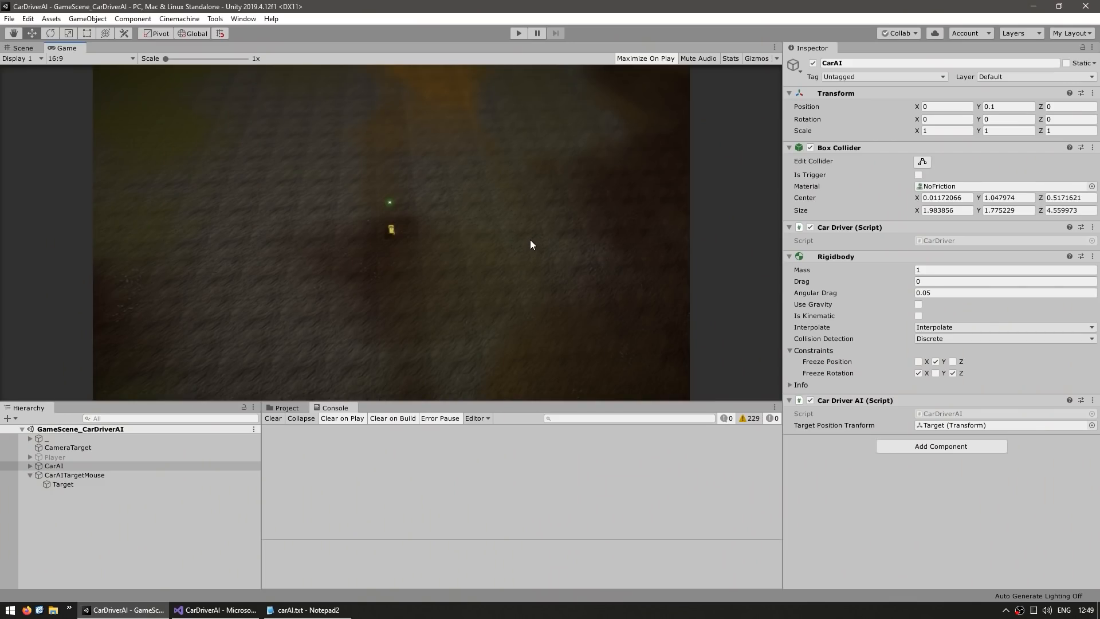
mouse_move(397, 263)
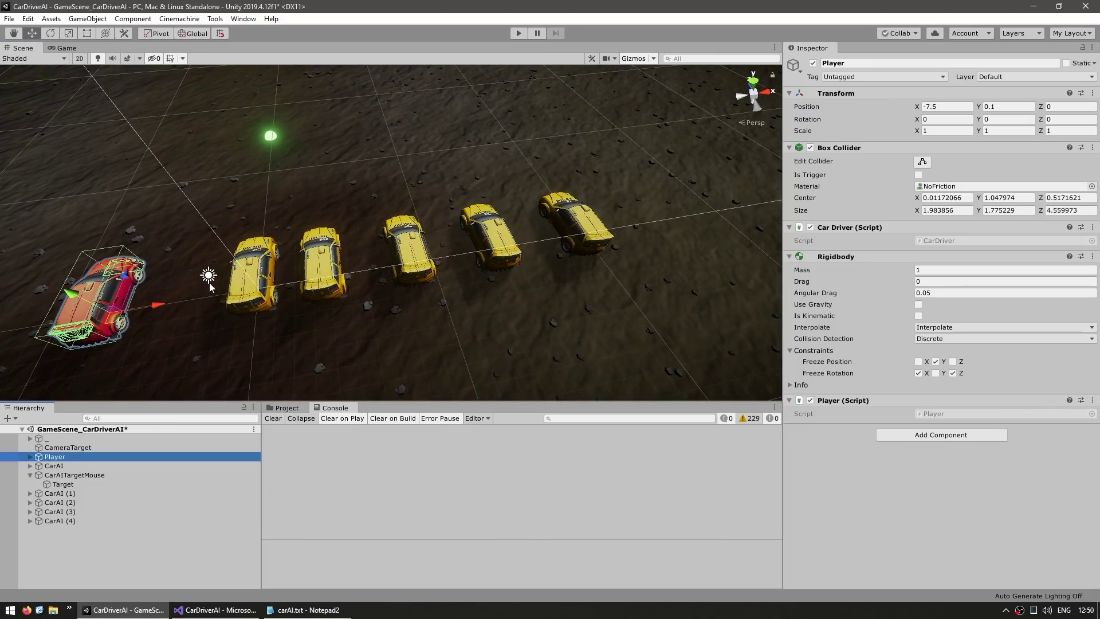
Duplicate CarAI into a row of five cars beside the enabled Player car.
click(518, 32)
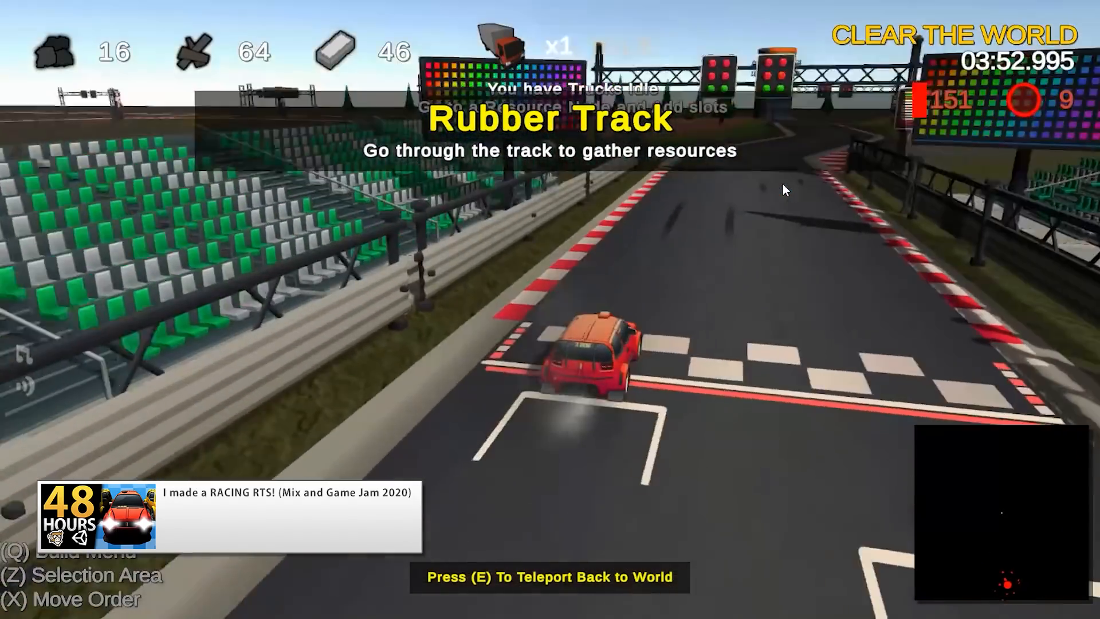
key(e)
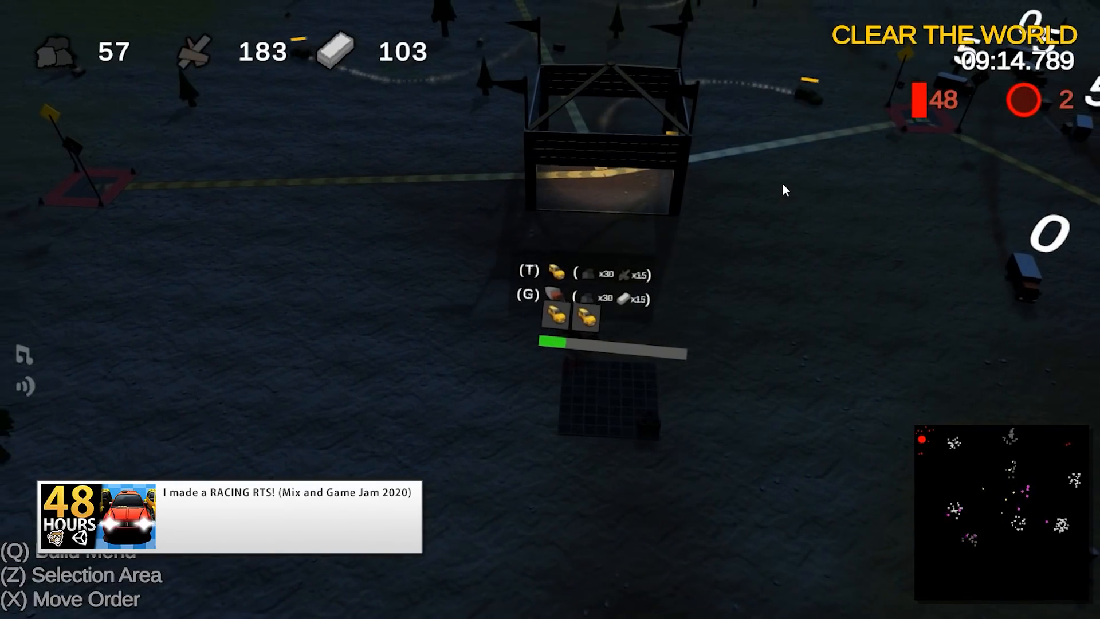